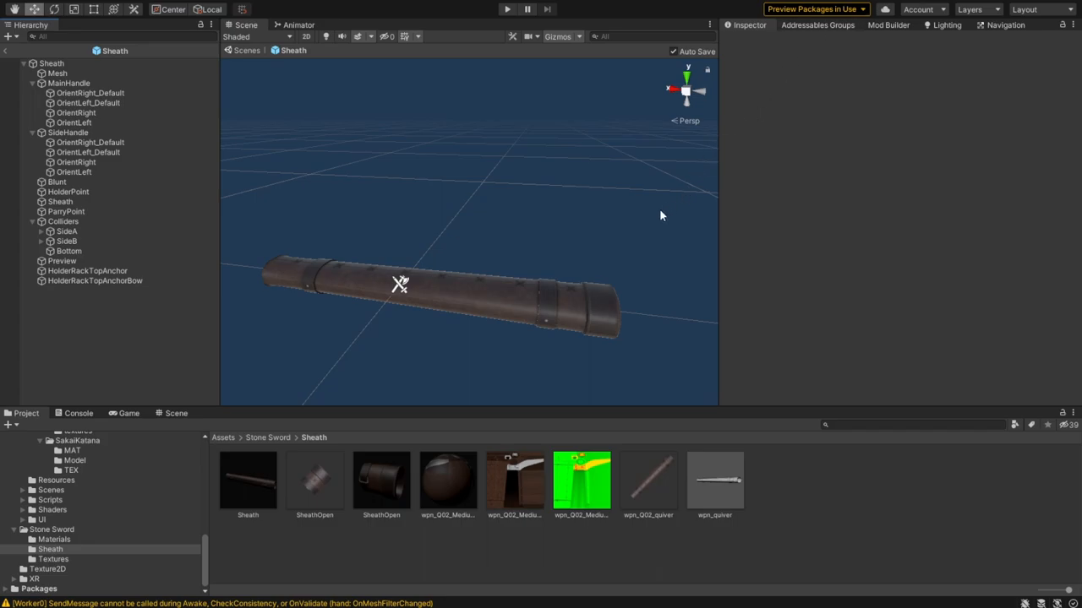
# - Add an empty child named Sheath and move it to the sheath's open end at Z 0.405
pyautogui.moveTo(662, 216); pyautogui.dragTo(528, 196)
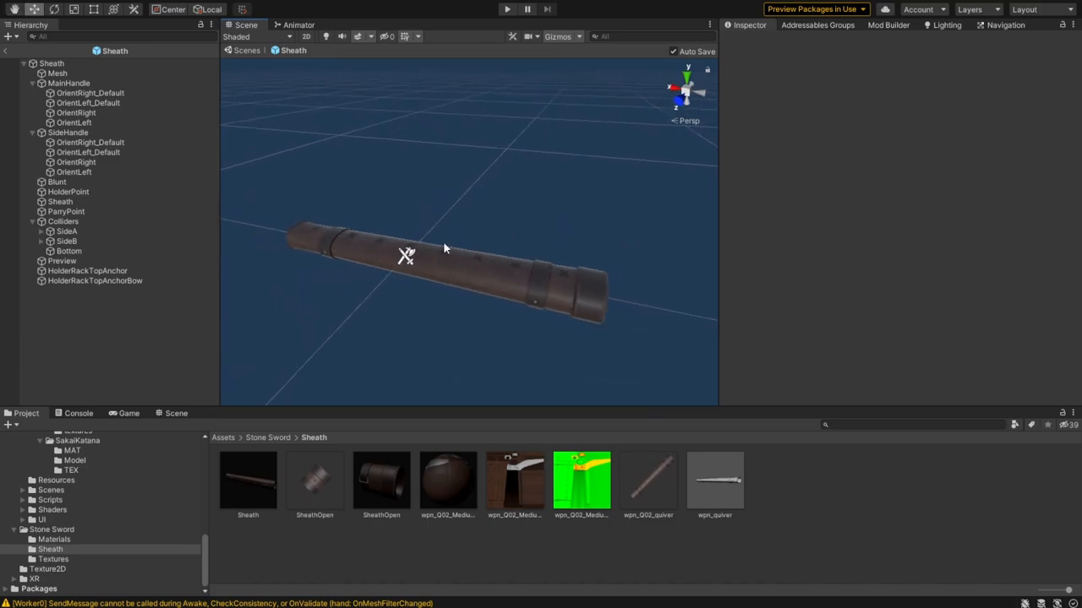
pyautogui.click(40, 63)
pyautogui.write('Sheath')
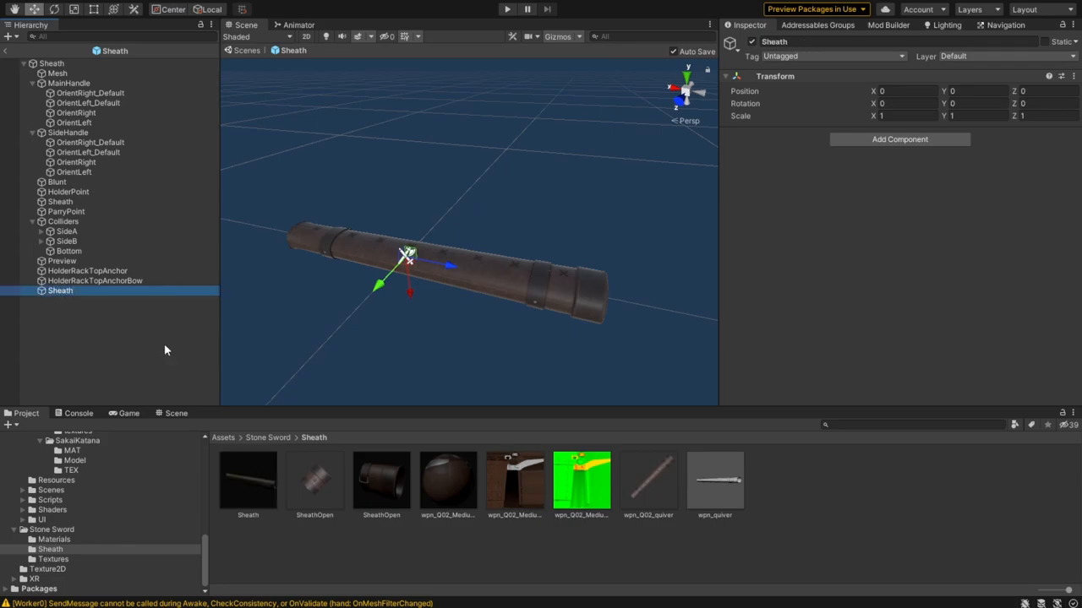
pyautogui.moveTo(524, 329)
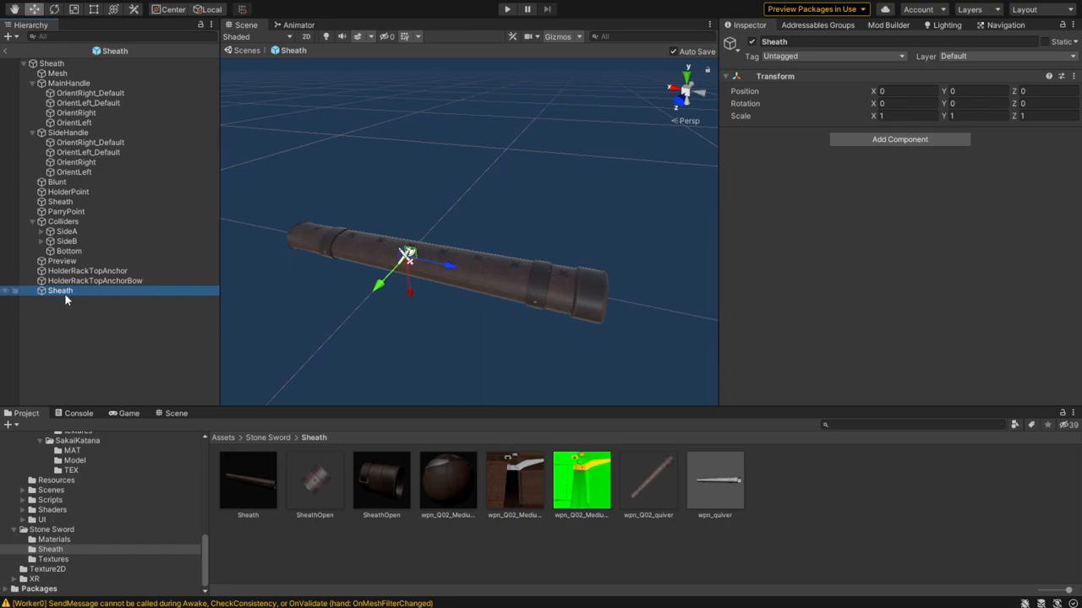
pyautogui.moveTo(439, 267)
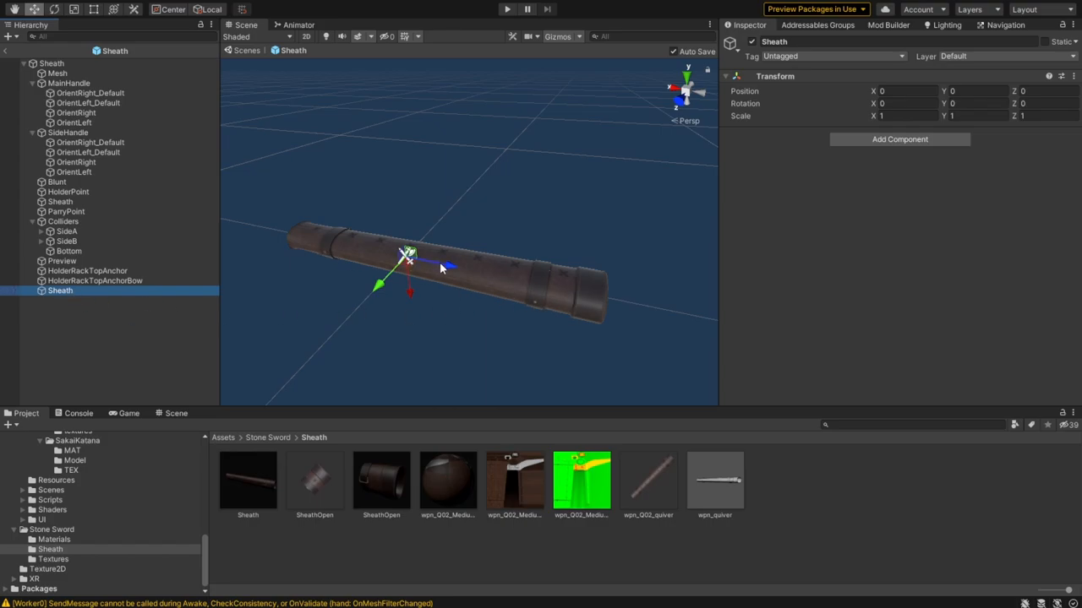
pyautogui.moveTo(439, 269); pyautogui.dragTo(655, 305)
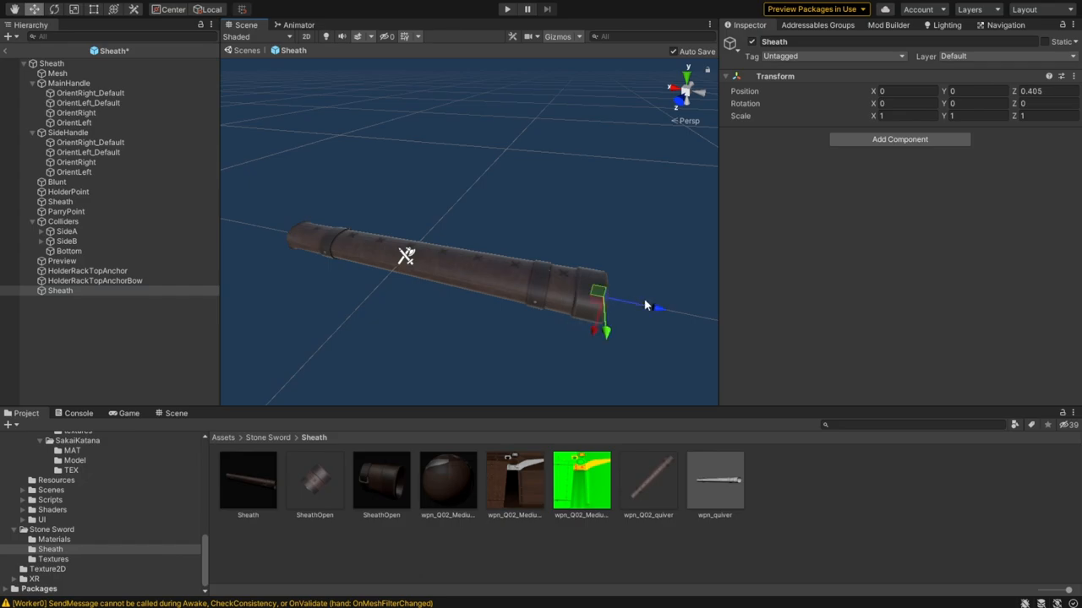
pyautogui.click(665, 87)
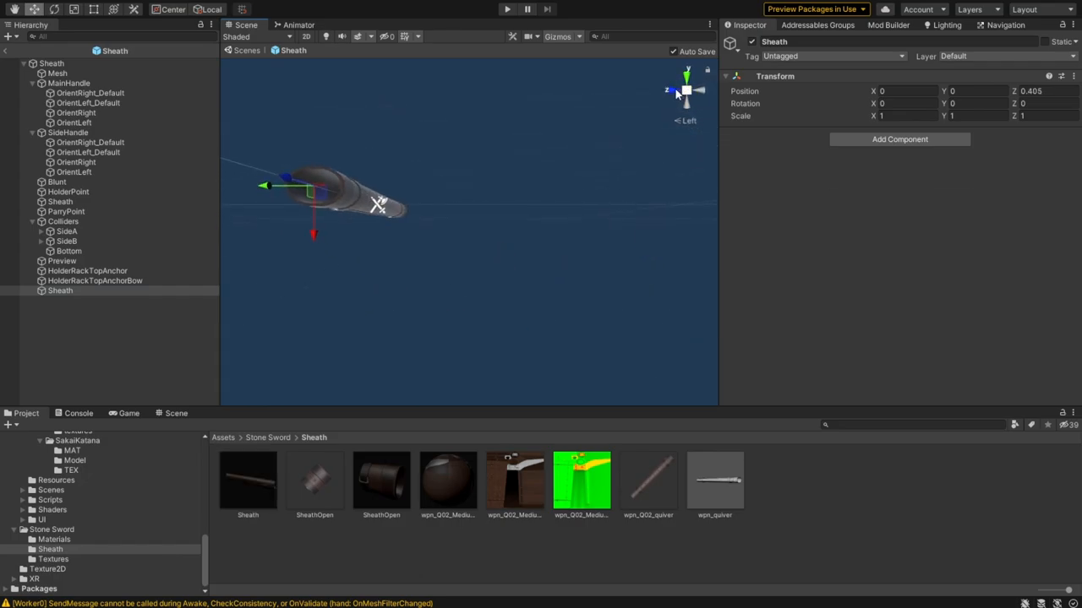
pyautogui.click(666, 90)
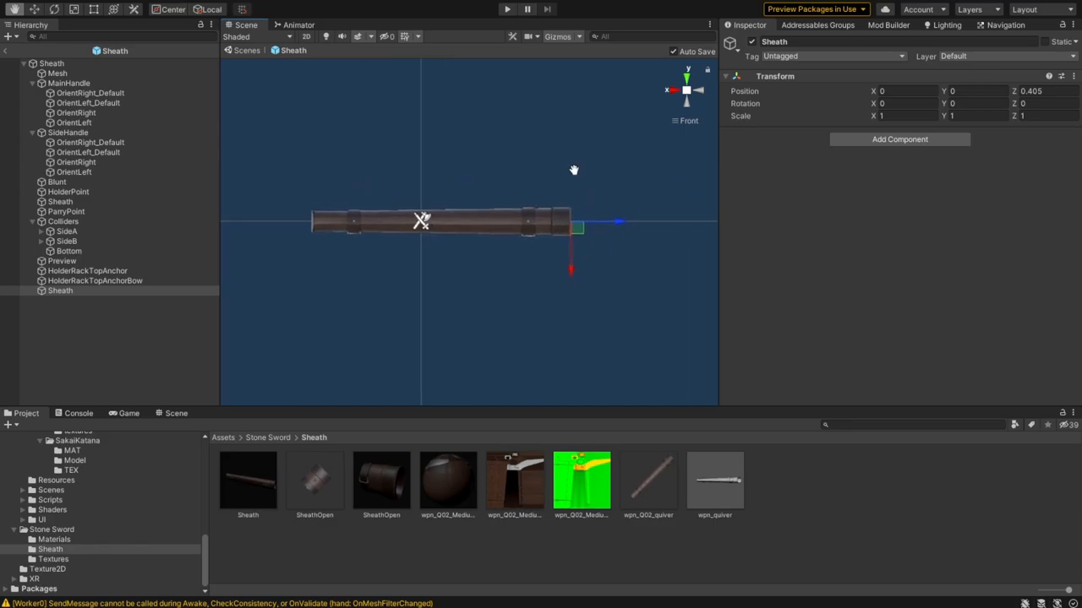
pyautogui.moveTo(586, 240)
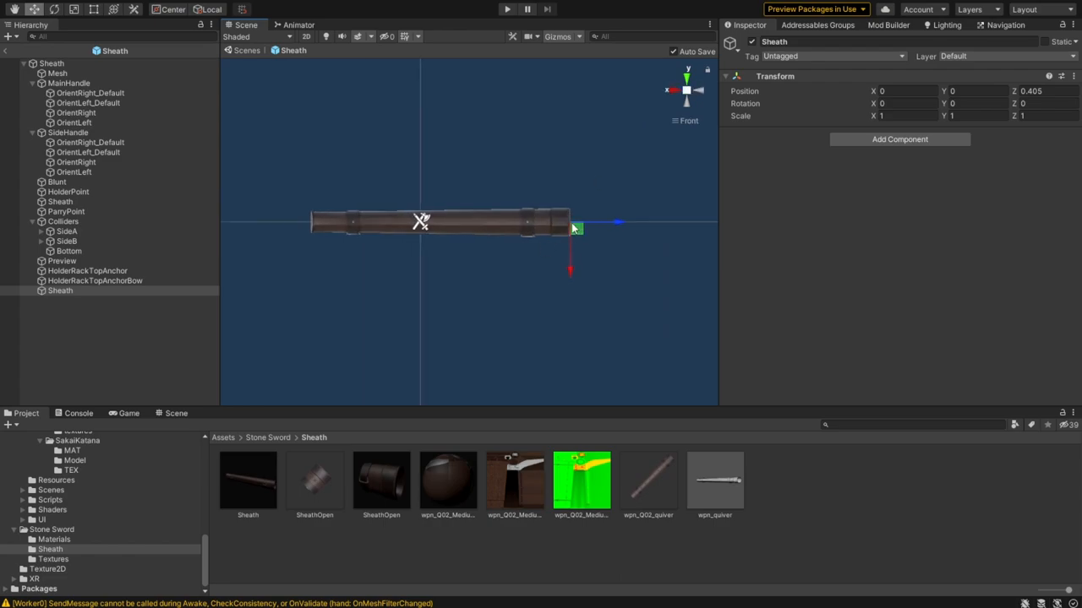
pyautogui.moveTo(596, 234)
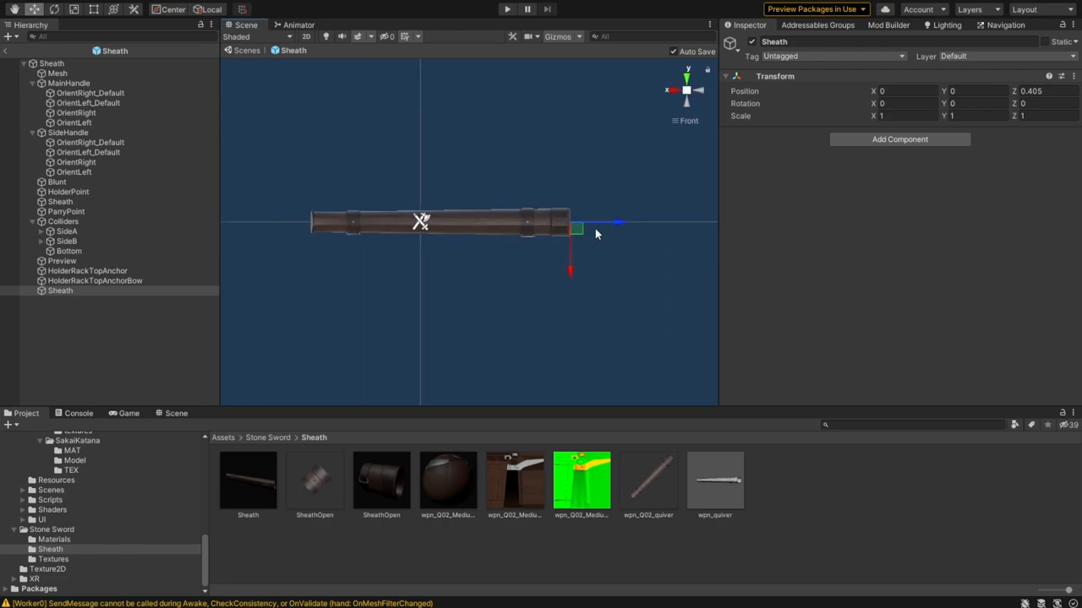
# - Set the Sheath point's Transform Rotation Y to 180
pyautogui.click(972, 103)
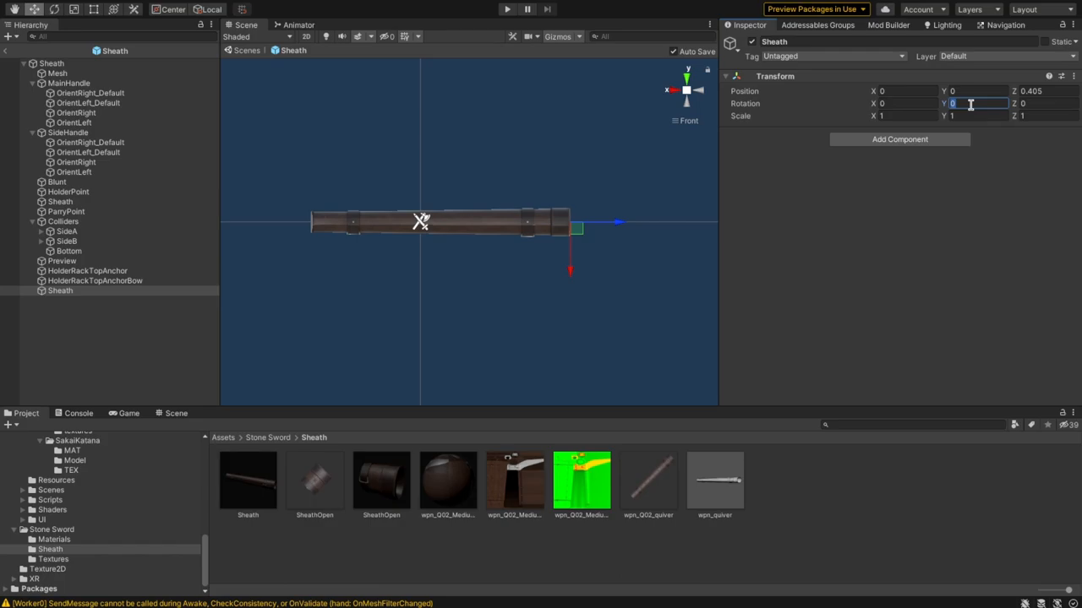
pyautogui.write('180')
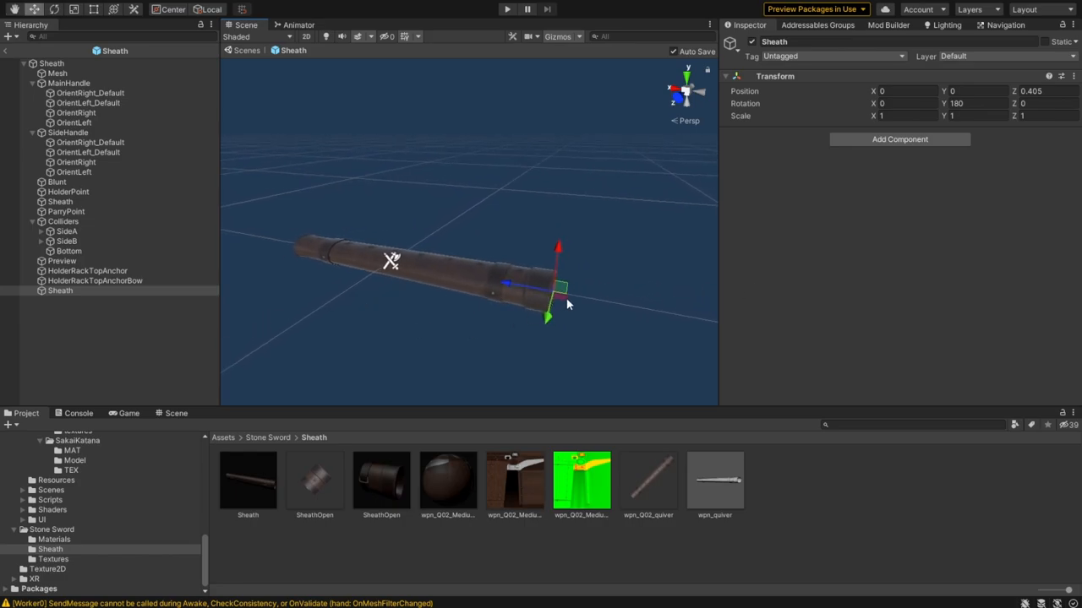
pyautogui.moveTo(553, 297)
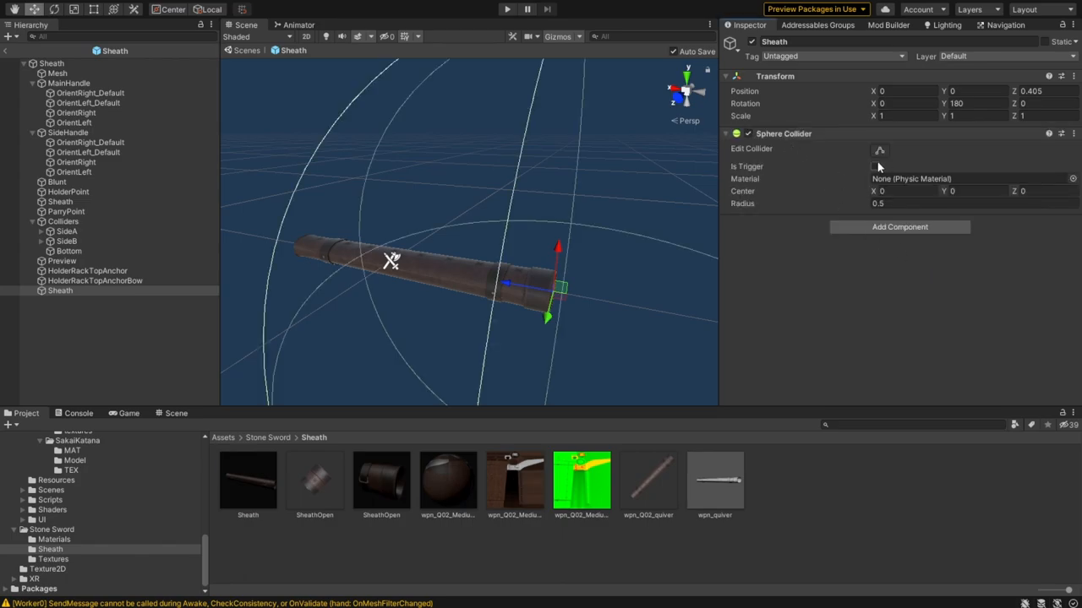
# - Make the Sheath sphere collider a trigger with radius 0.04 and reselect the Sheath point
pyautogui.click(875, 166)
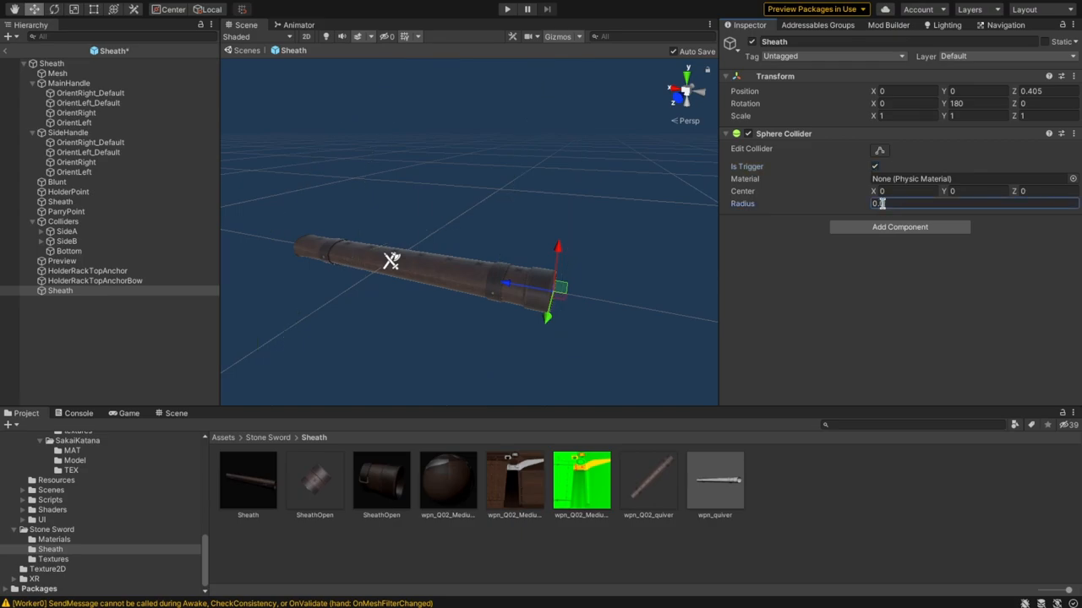
pyautogui.write('0.04')
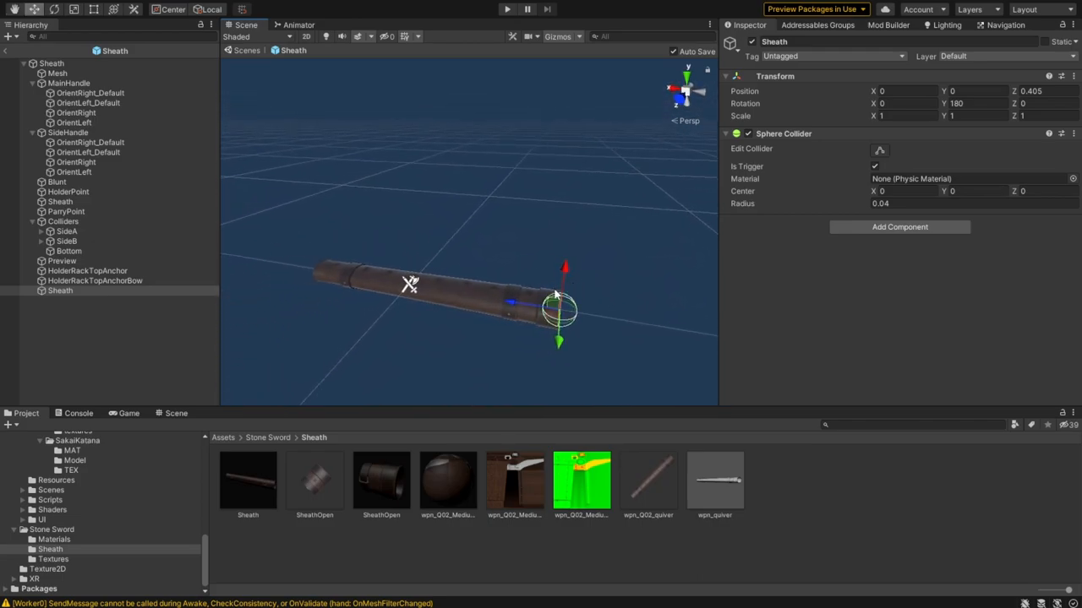
pyautogui.click(59, 291)
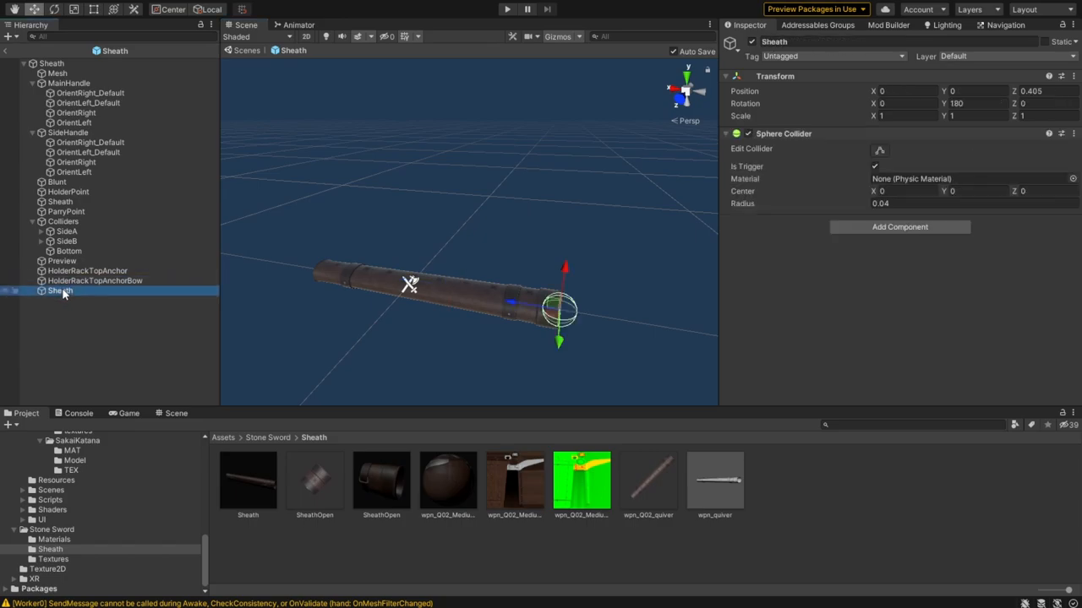
pyautogui.moveTo(60, 297)
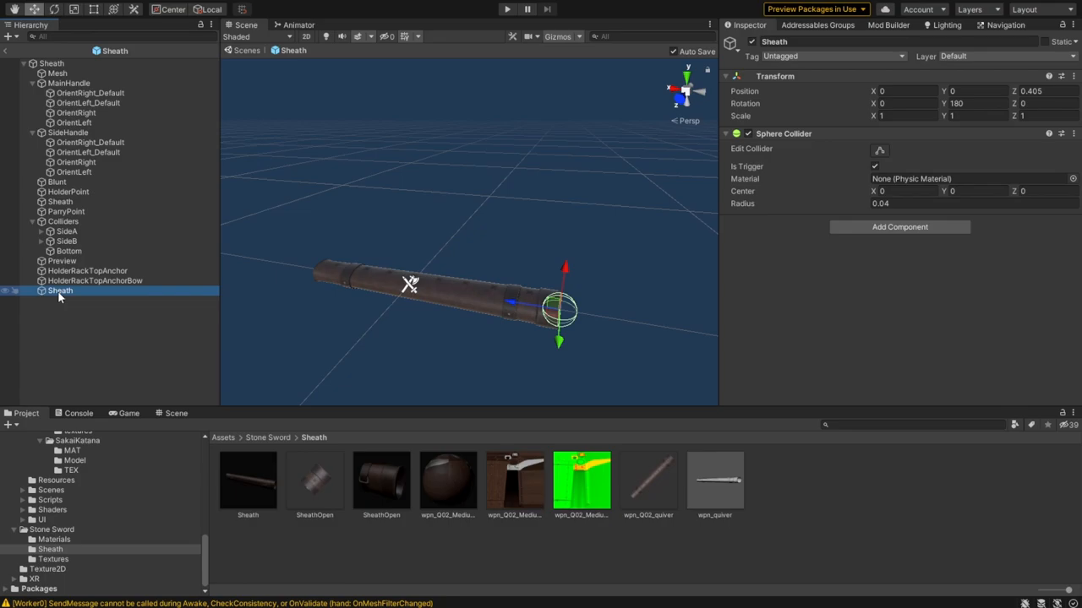
pyautogui.moveTo(190, 325)
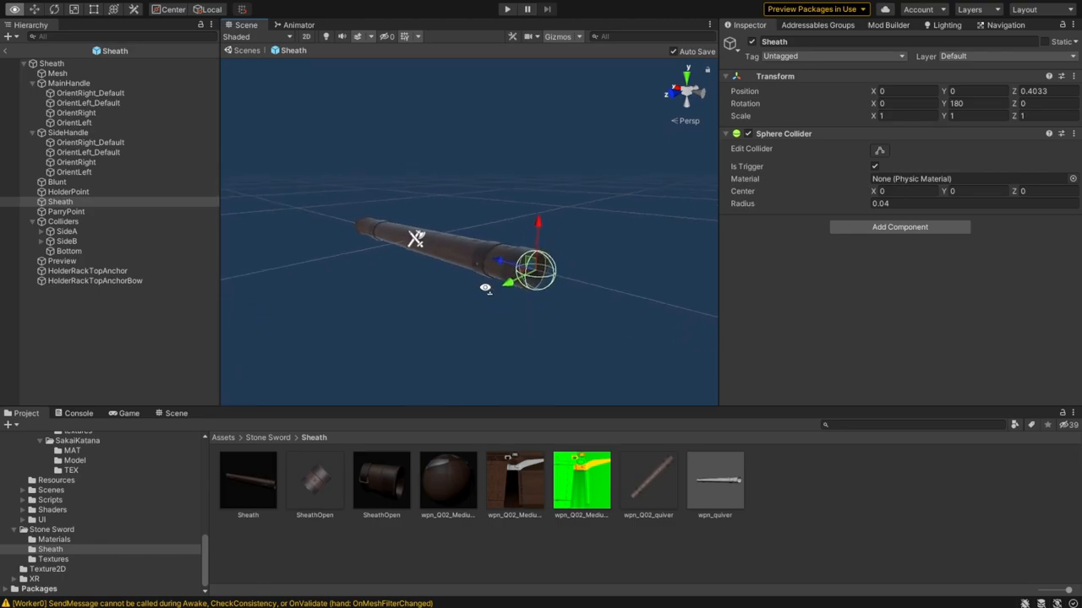
pyautogui.moveTo(476, 294)
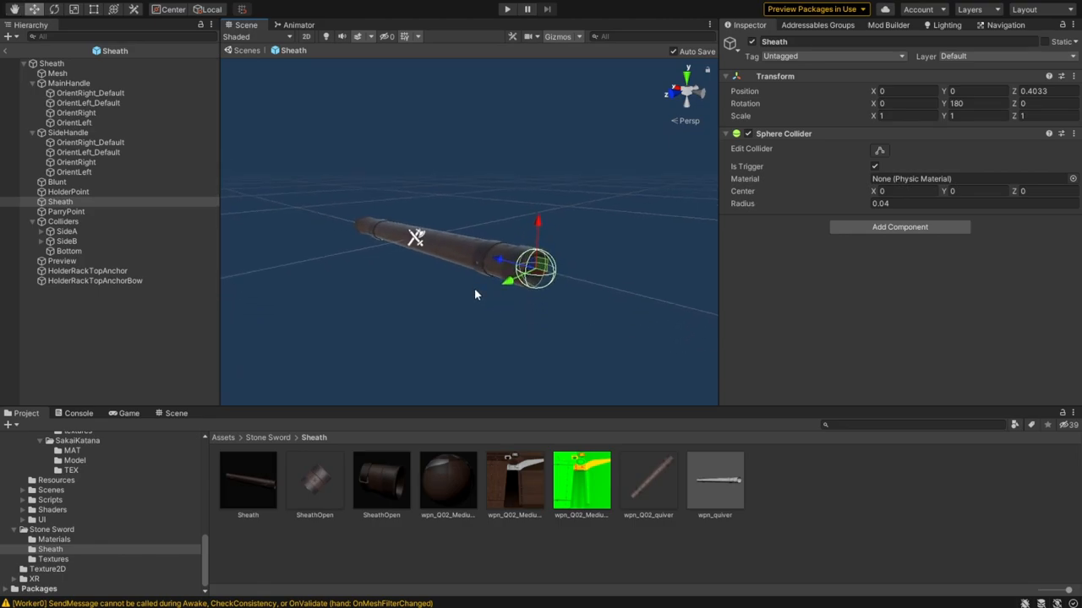
pyautogui.moveTo(447, 304)
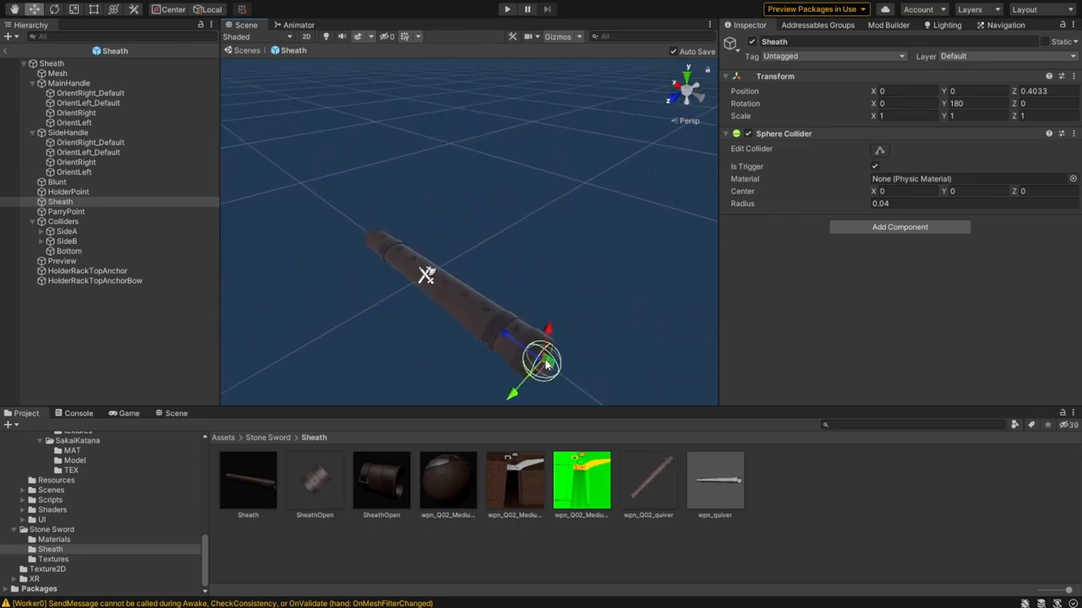
pyautogui.moveTo(460, 306)
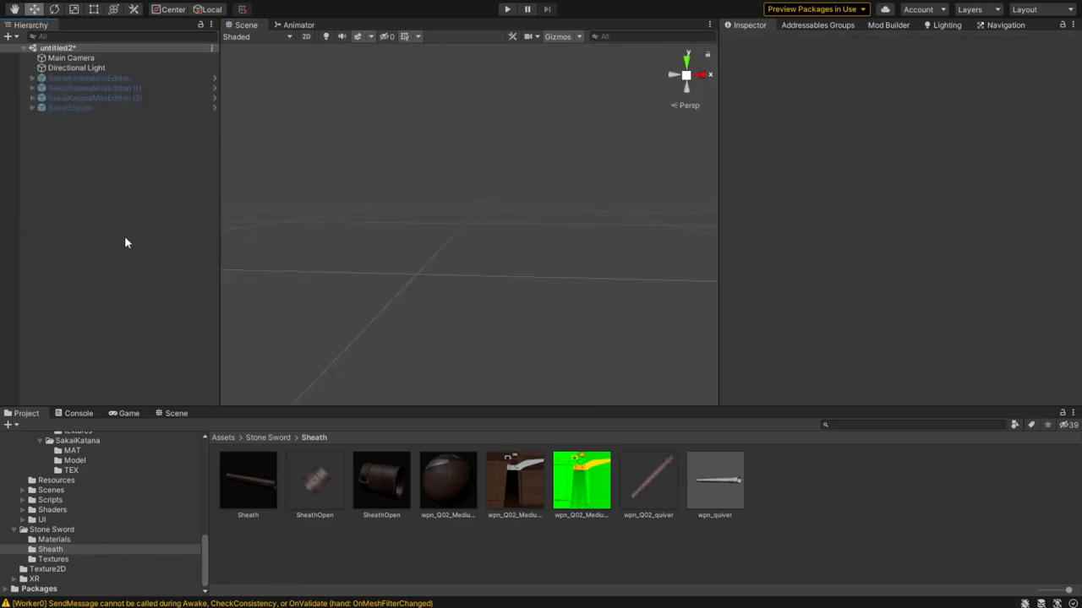
# - Expand SakaiSheath and select its Sheath child to view the radius 0.02 trigger collider
pyautogui.click(70, 107)
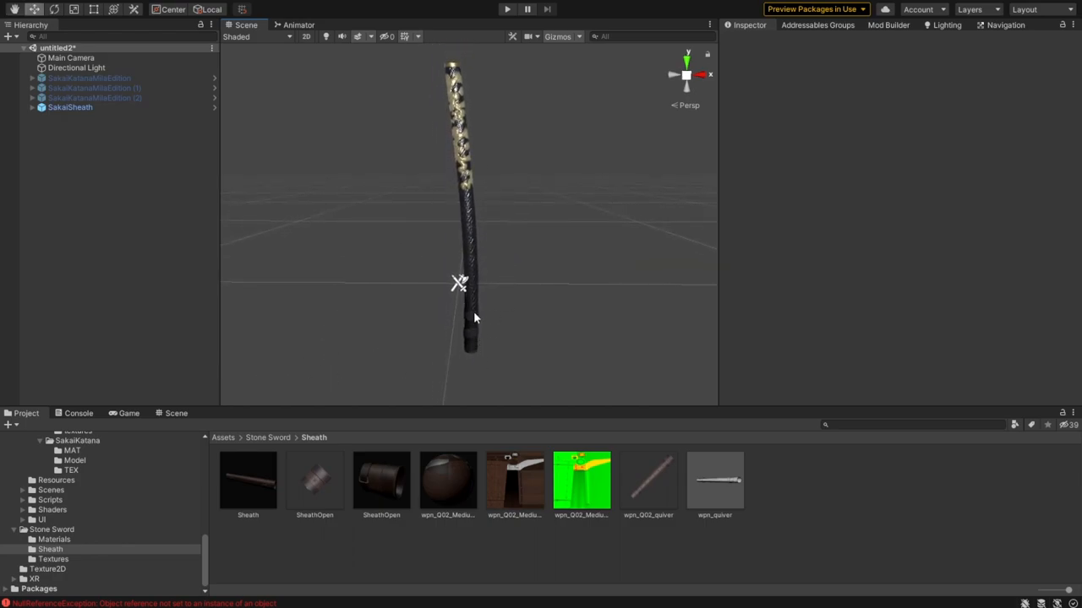
pyautogui.click(65, 108)
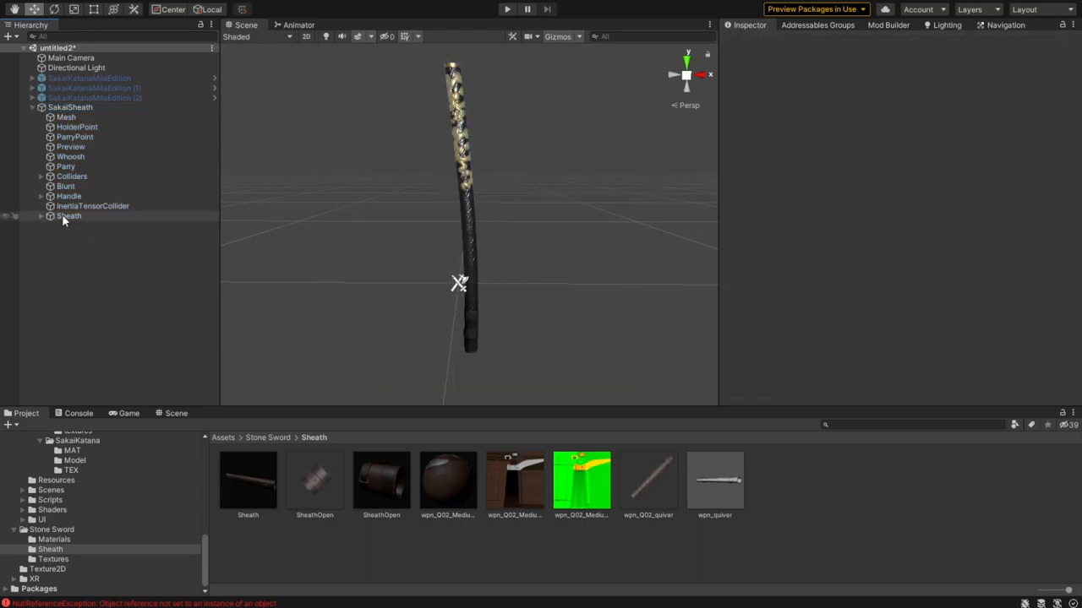
pyautogui.click(68, 216)
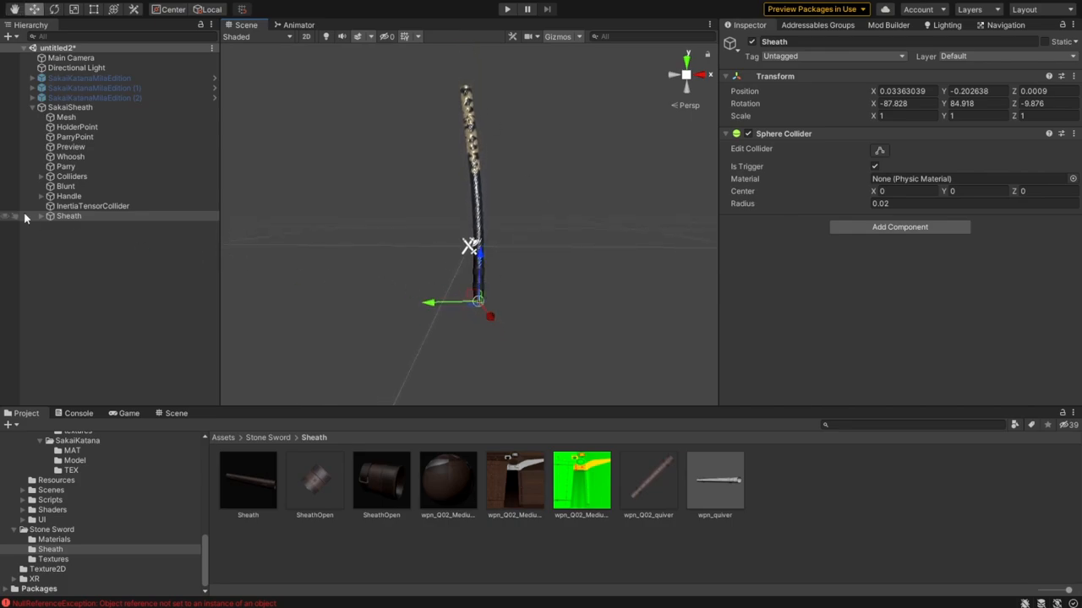
# - Expand Sheath and inspect the Transform positions of waypoints 1 and 2
pyautogui.click(40, 215)
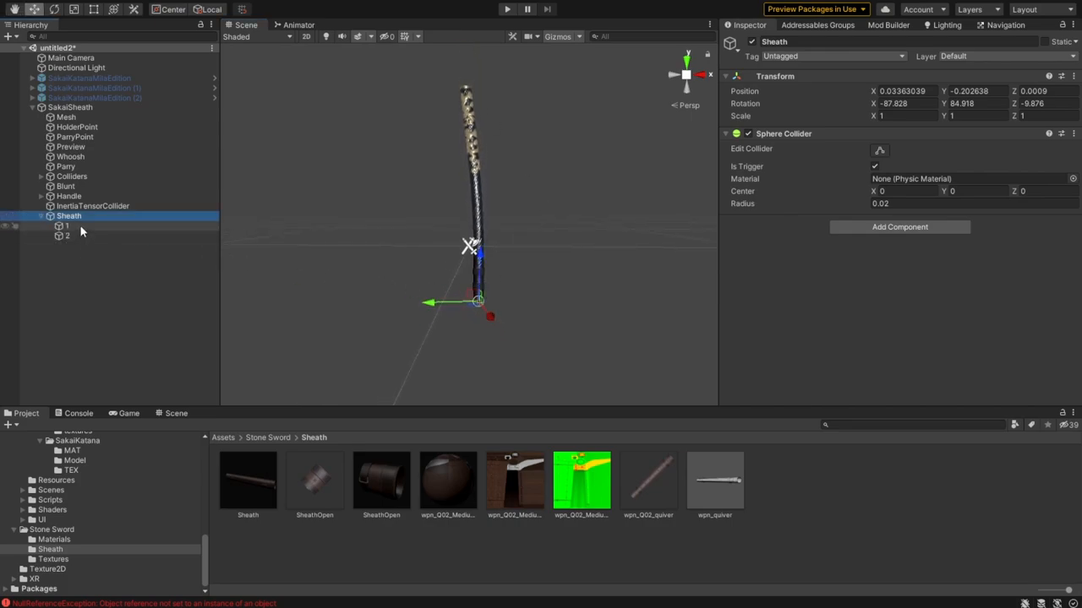
pyautogui.click(66, 226)
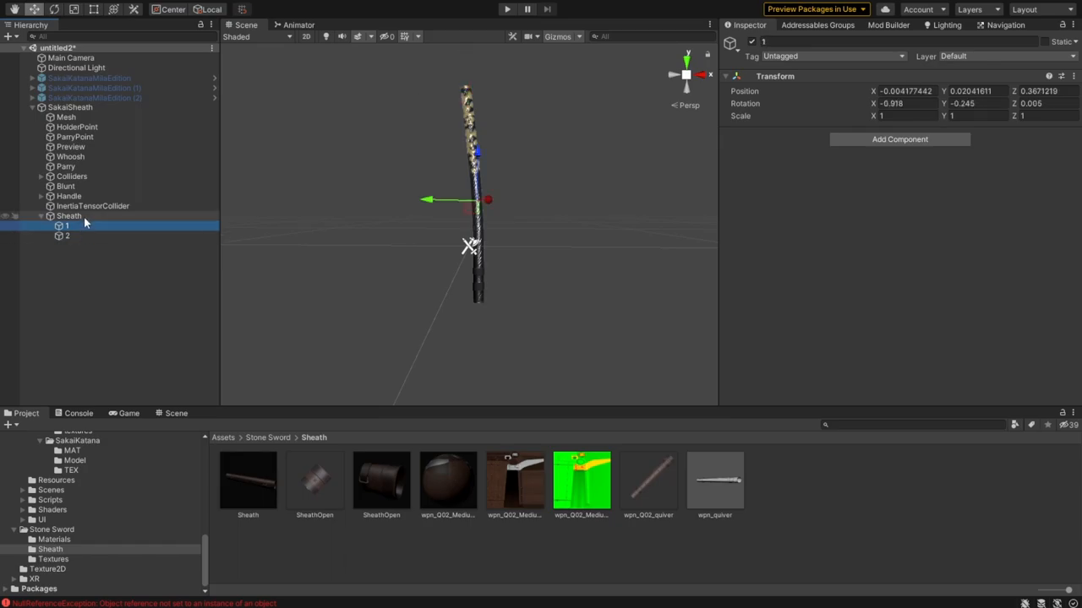
pyautogui.click(70, 216)
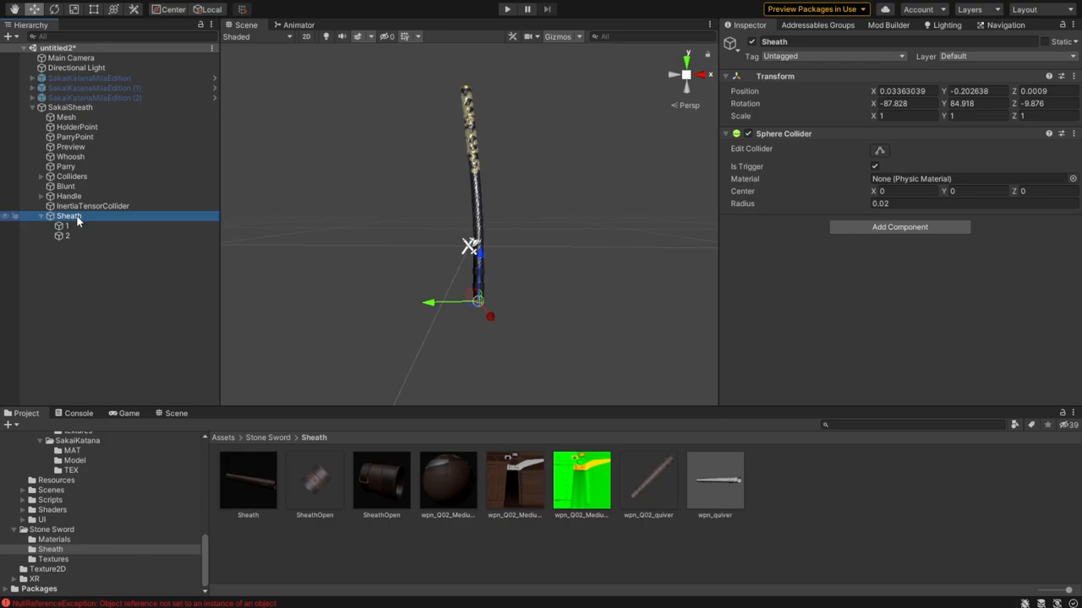
pyautogui.click(65, 226)
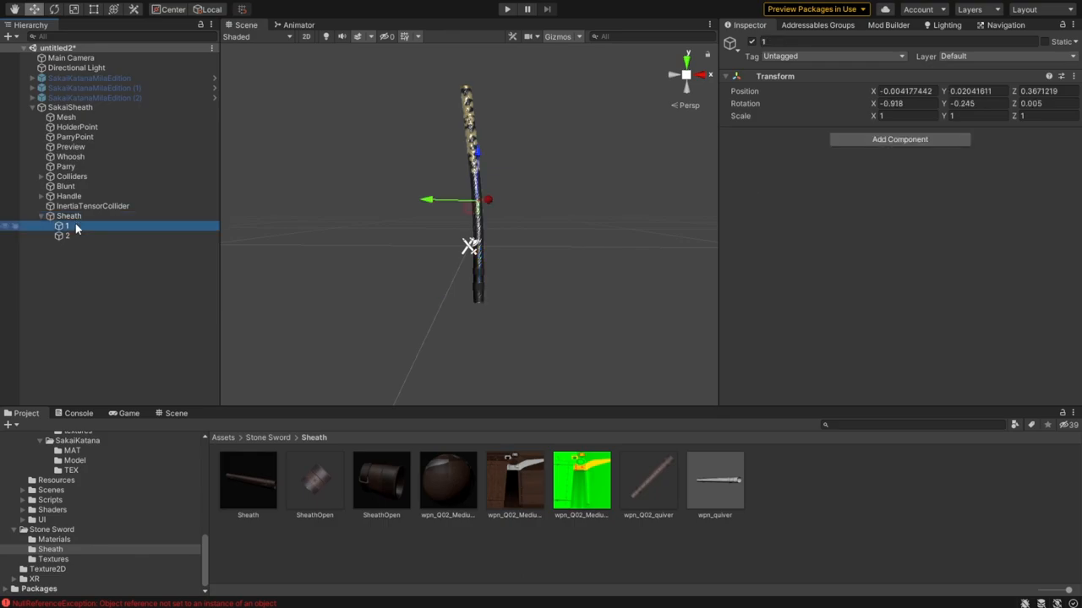
pyautogui.click(66, 235)
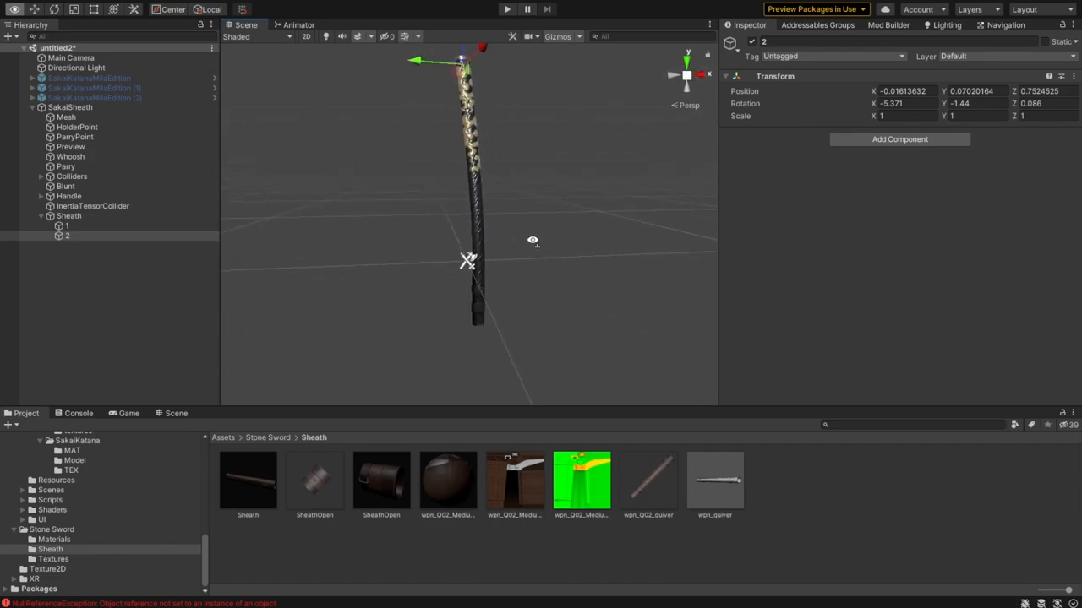
pyautogui.click(93, 97)
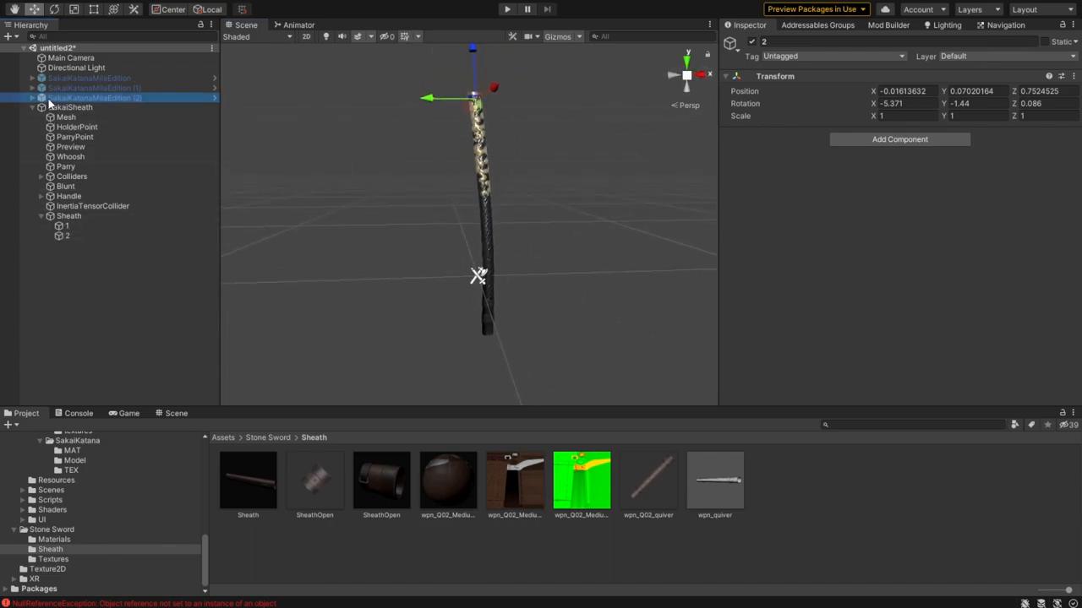
# - Activate SakaiKatanaMilaEdition (2) so its blade shows beside the sheath
pyautogui.click(94, 98)
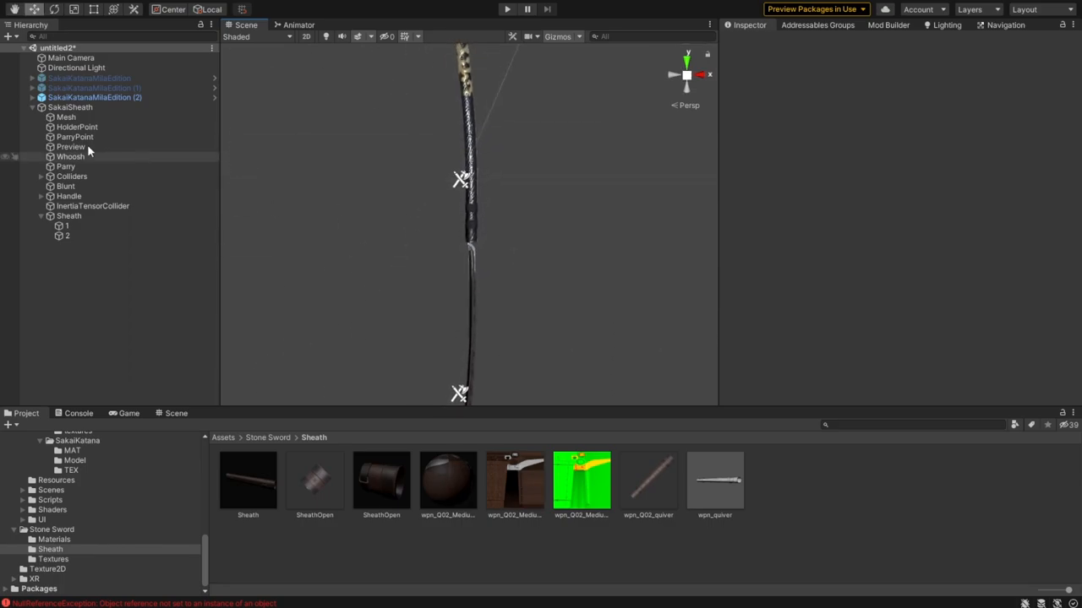
# - Copy the katana's Pierce damager under SakaiSheath as Pierce (1), matching the Sheath Transform
pyautogui.click(68, 185)
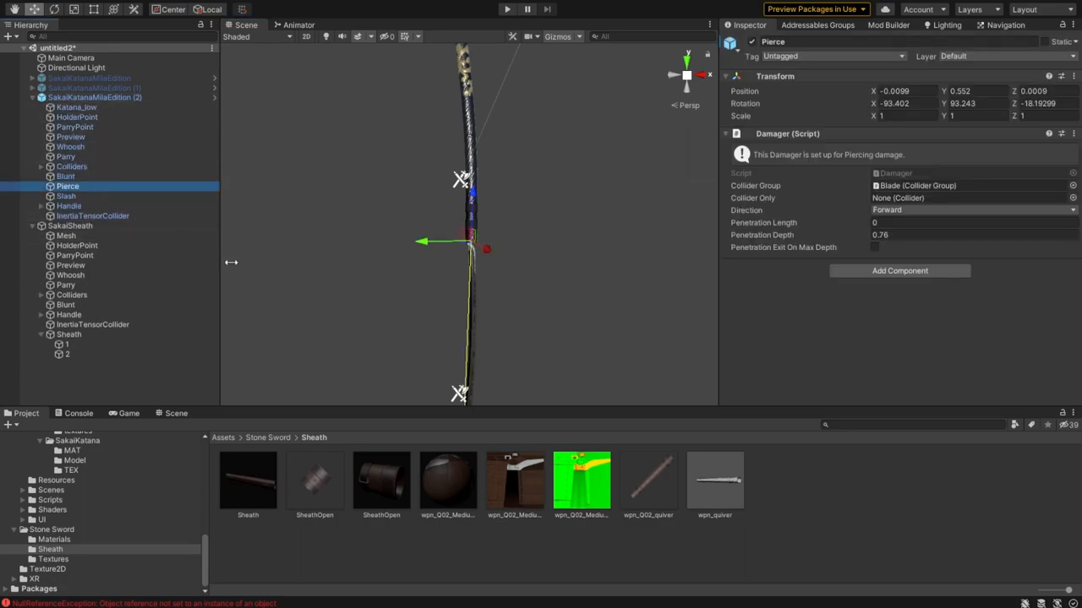
pyautogui.moveTo(216, 244)
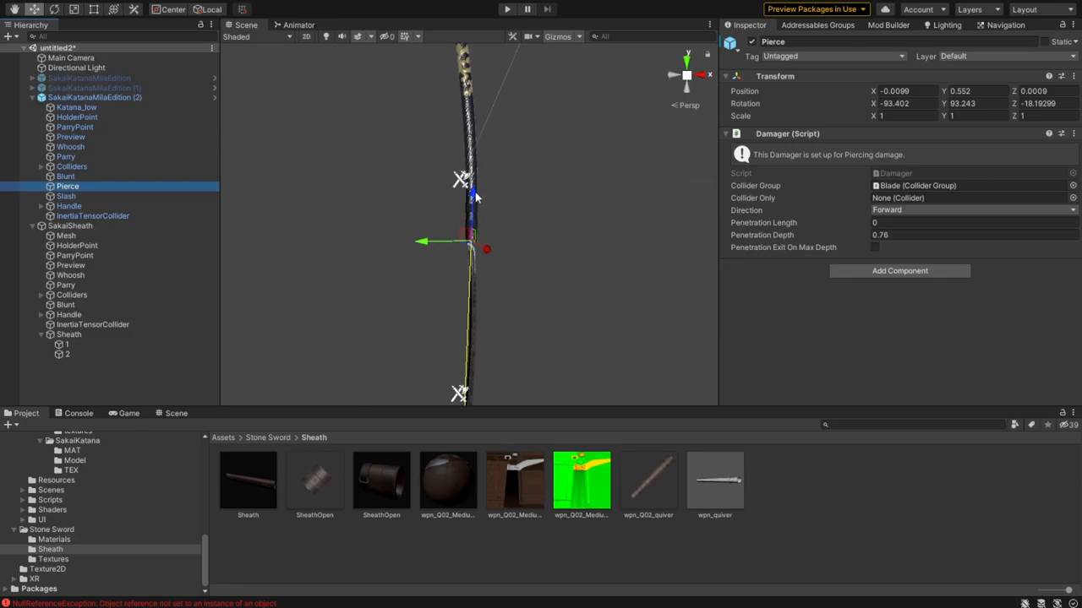
pyautogui.moveTo(643, 245)
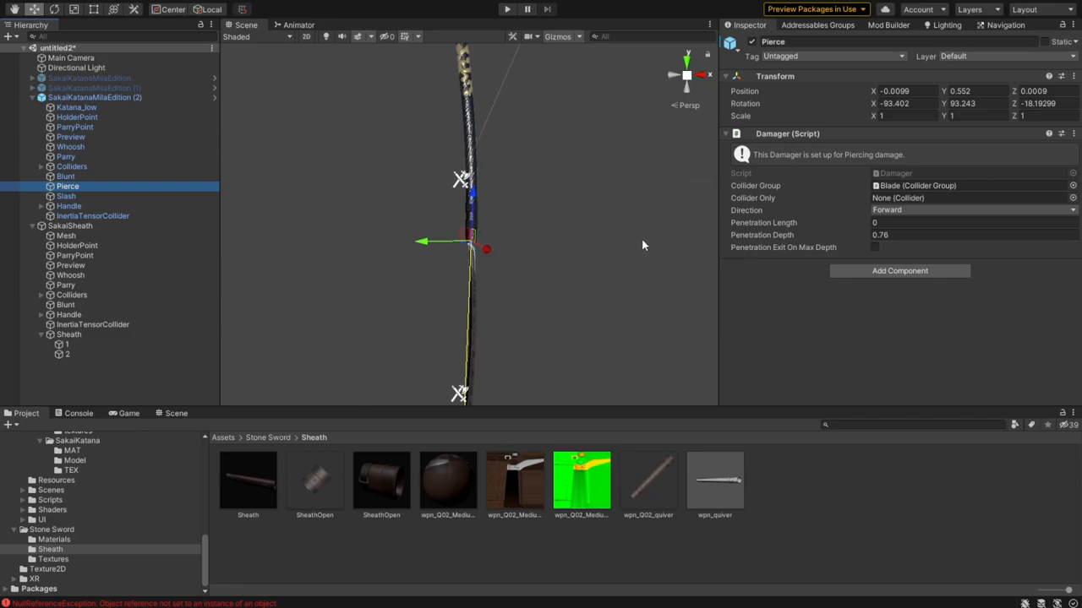
pyautogui.moveTo(636, 248)
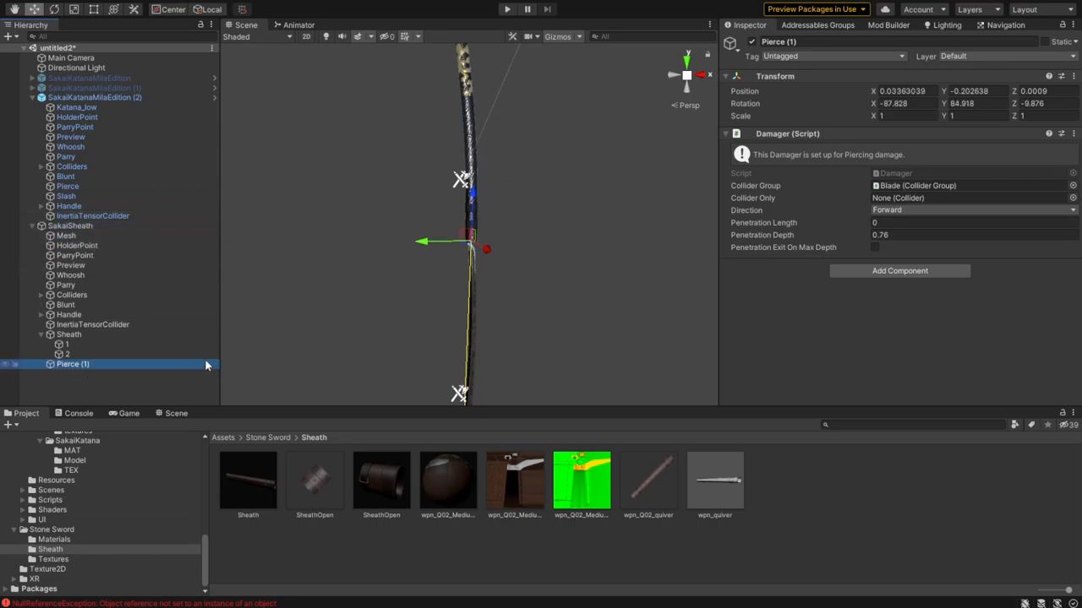
pyautogui.click(65, 339)
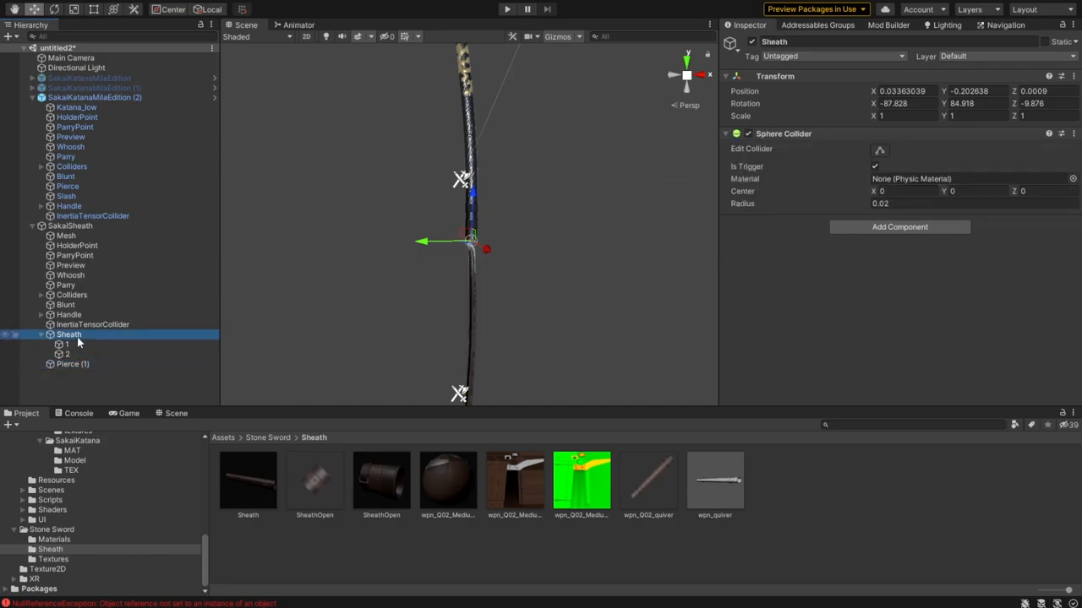
pyautogui.click(71, 364)
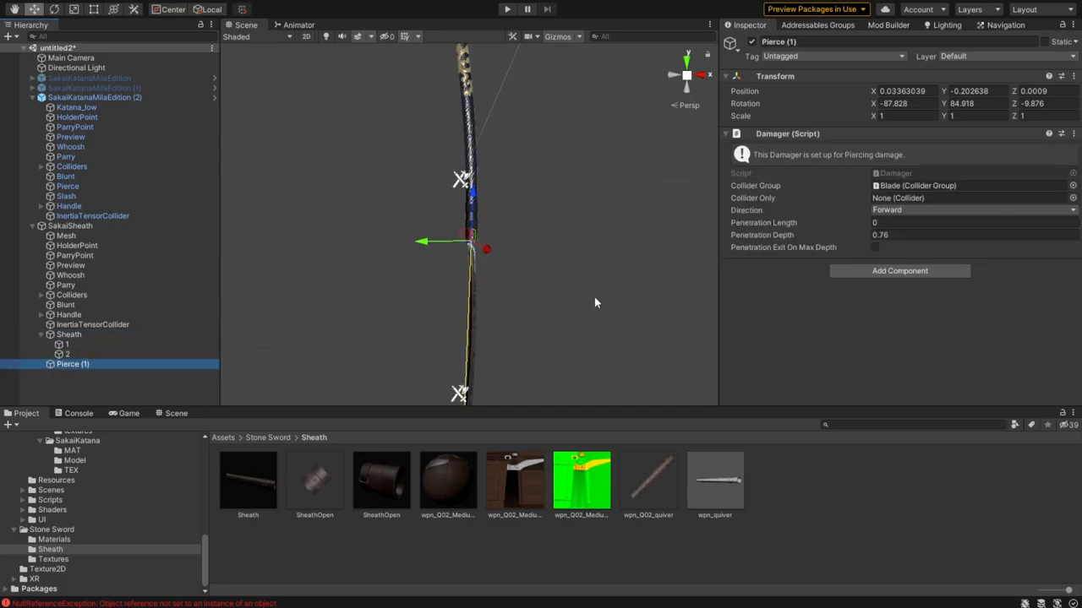
pyautogui.moveTo(72, 359)
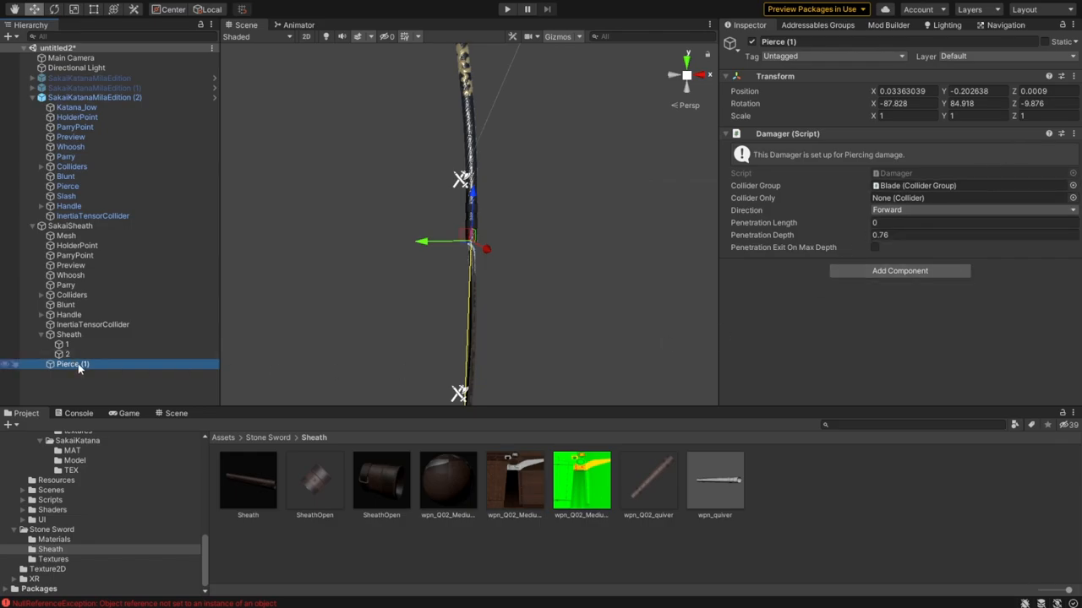
pyautogui.click(94, 97)
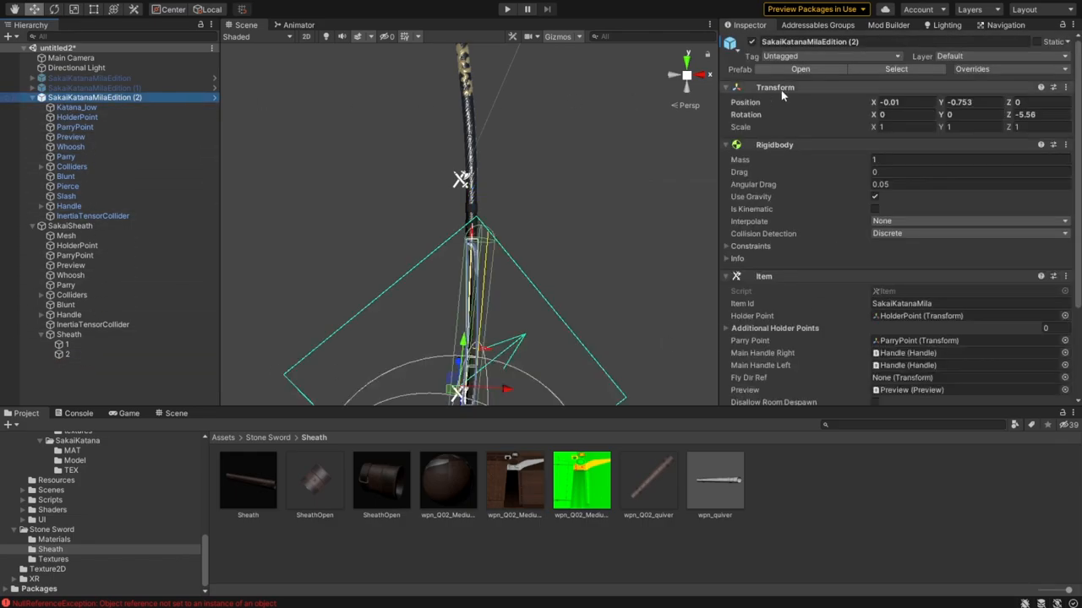
pyautogui.click(32, 97)
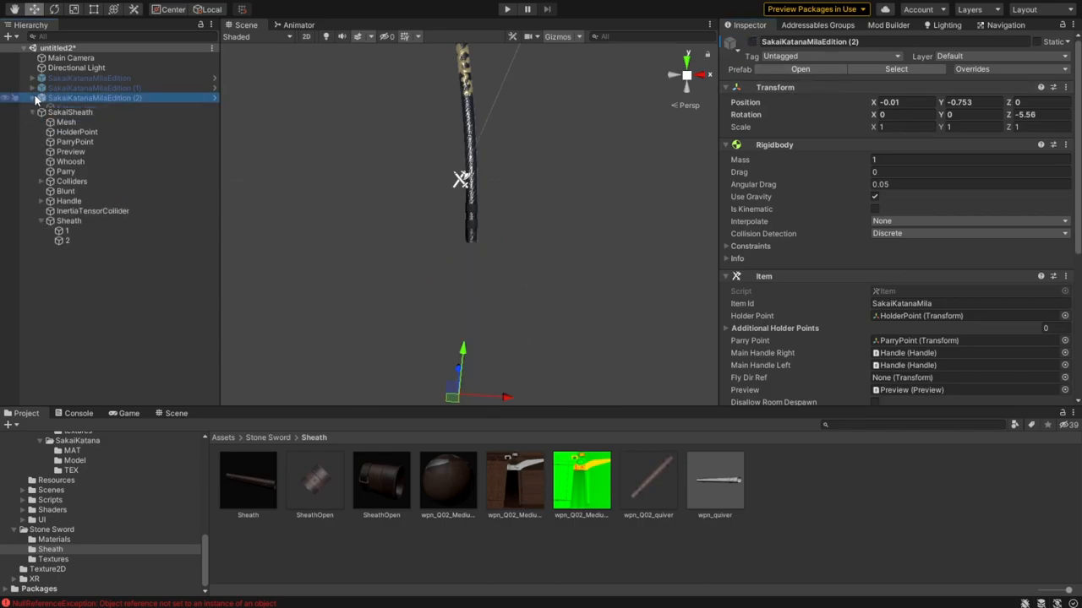
pyautogui.click(93, 87)
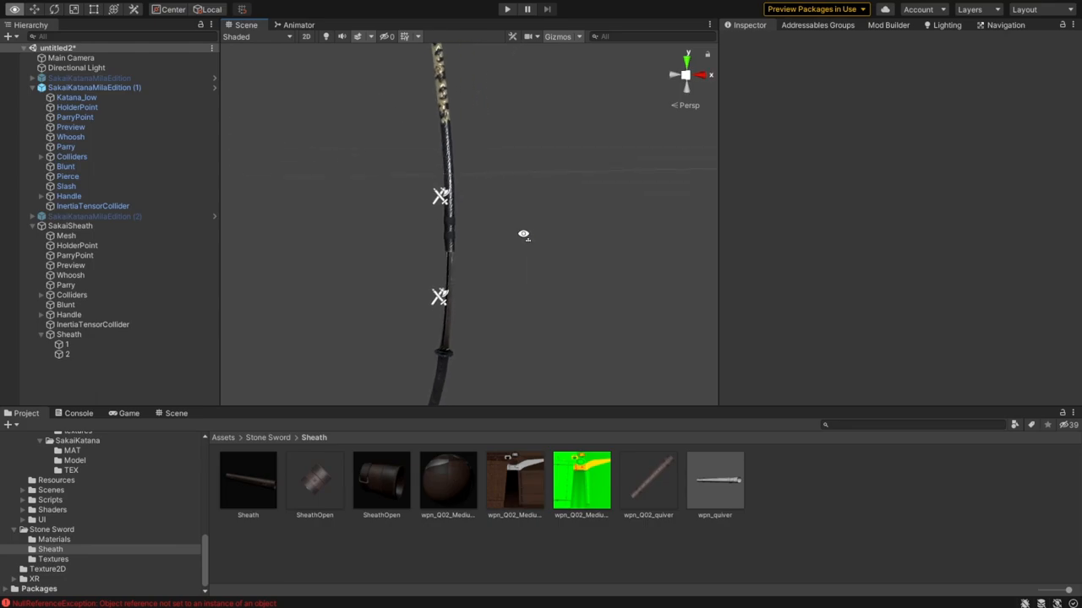
pyautogui.click(67, 176)
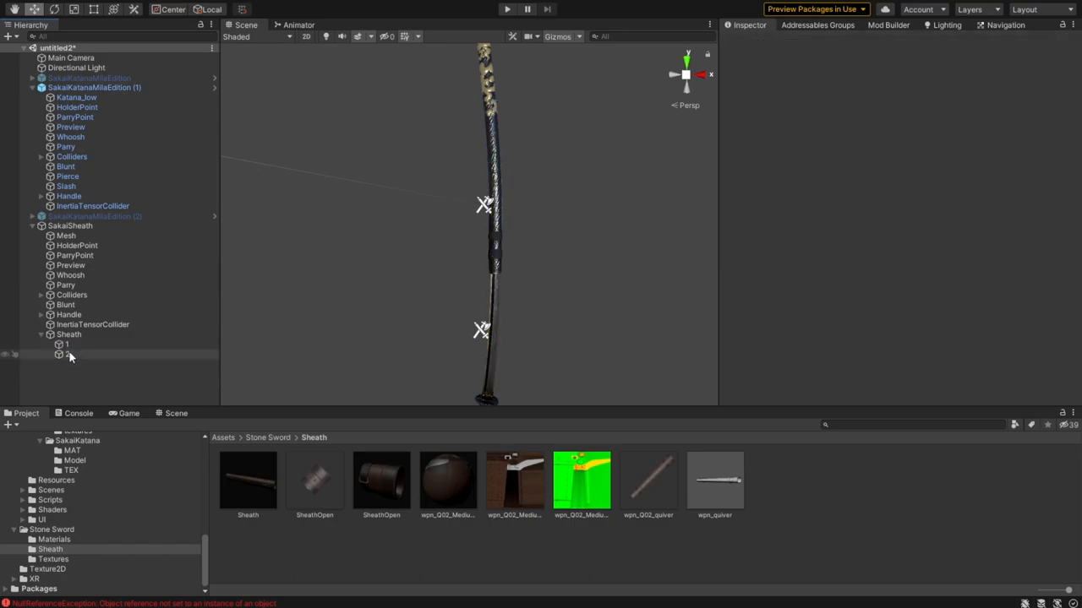
pyautogui.click(66, 345)
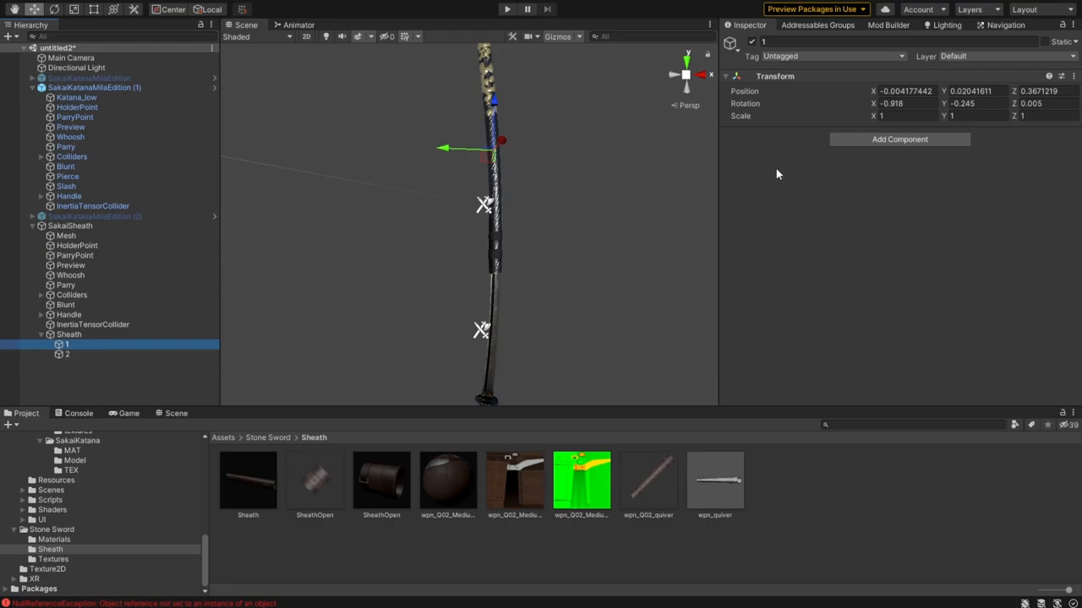
pyautogui.moveTo(811, 196)
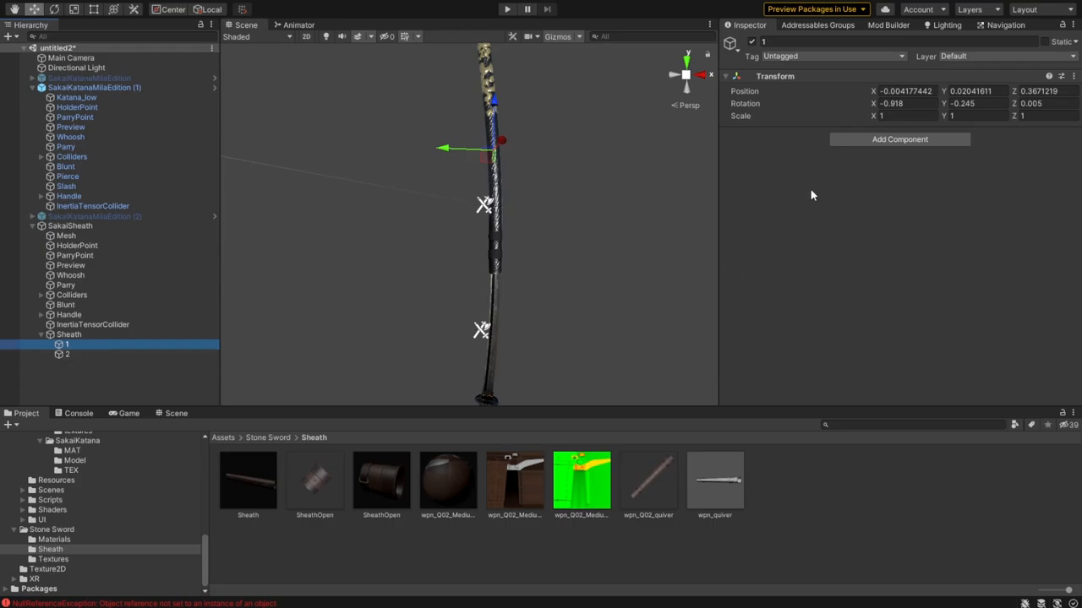
pyautogui.click(67, 355)
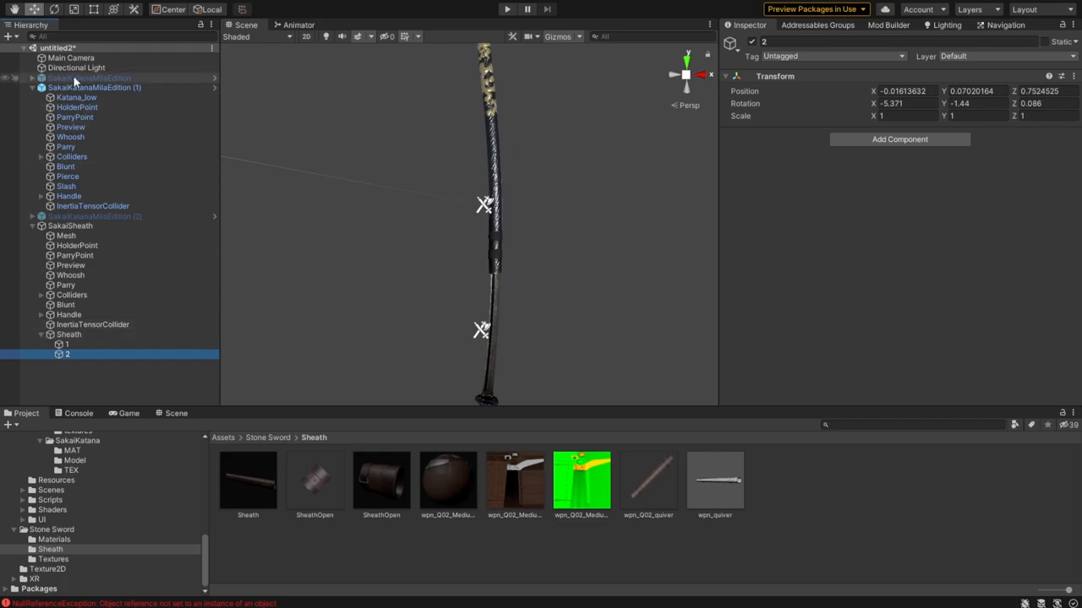
pyautogui.click(94, 87)
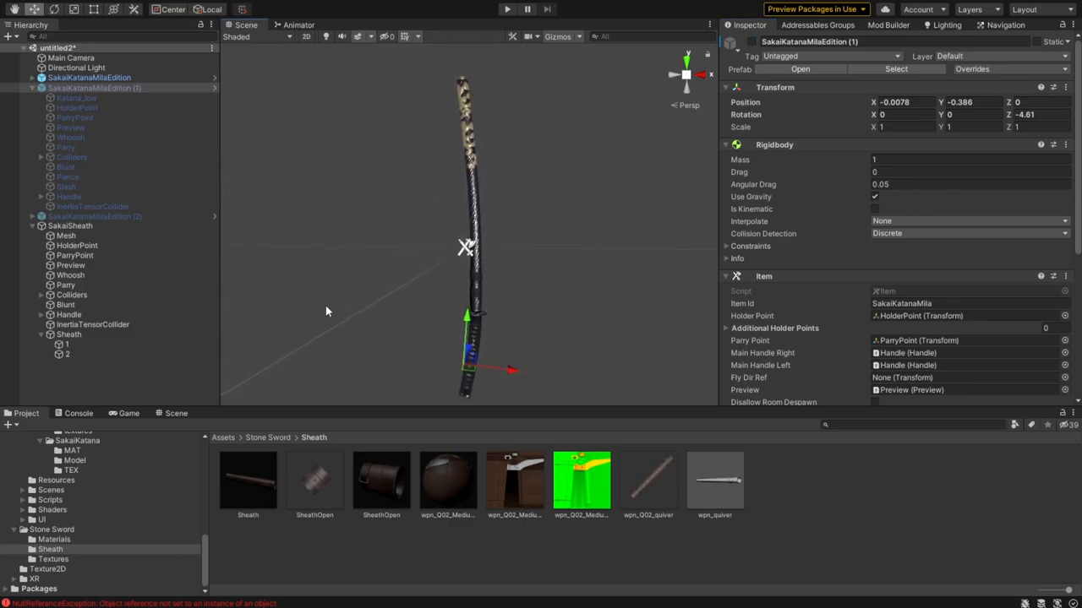
pyautogui.click(41, 88)
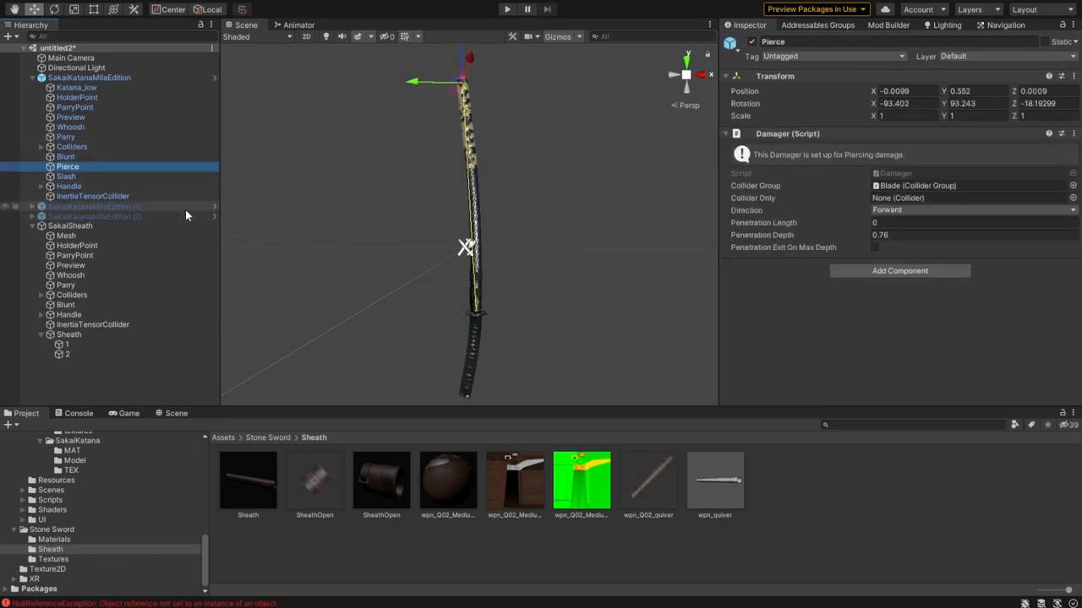
pyautogui.click(73, 205)
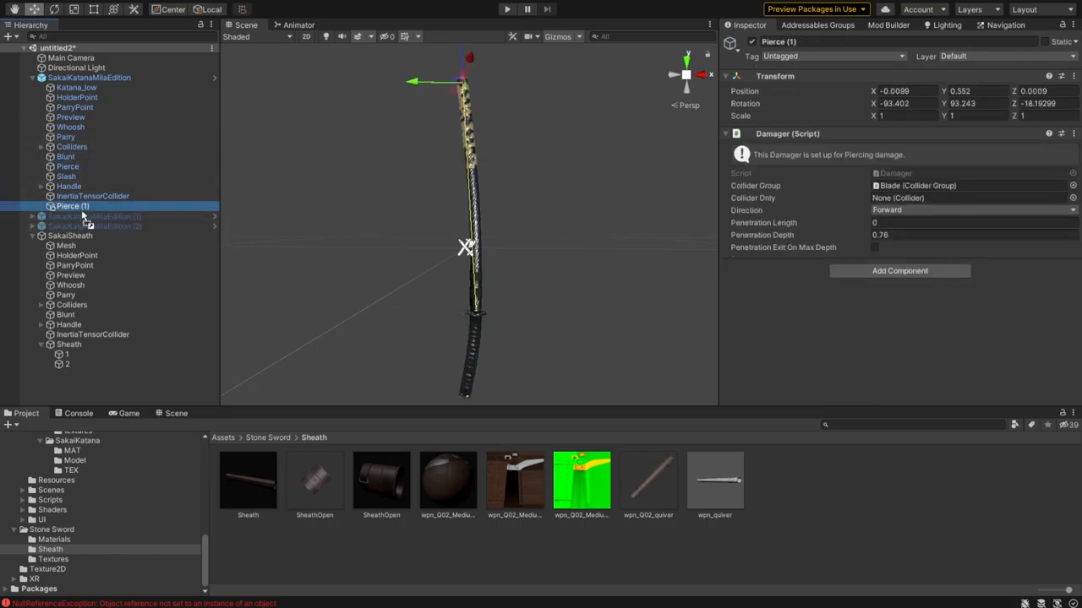
pyautogui.click(64, 356)
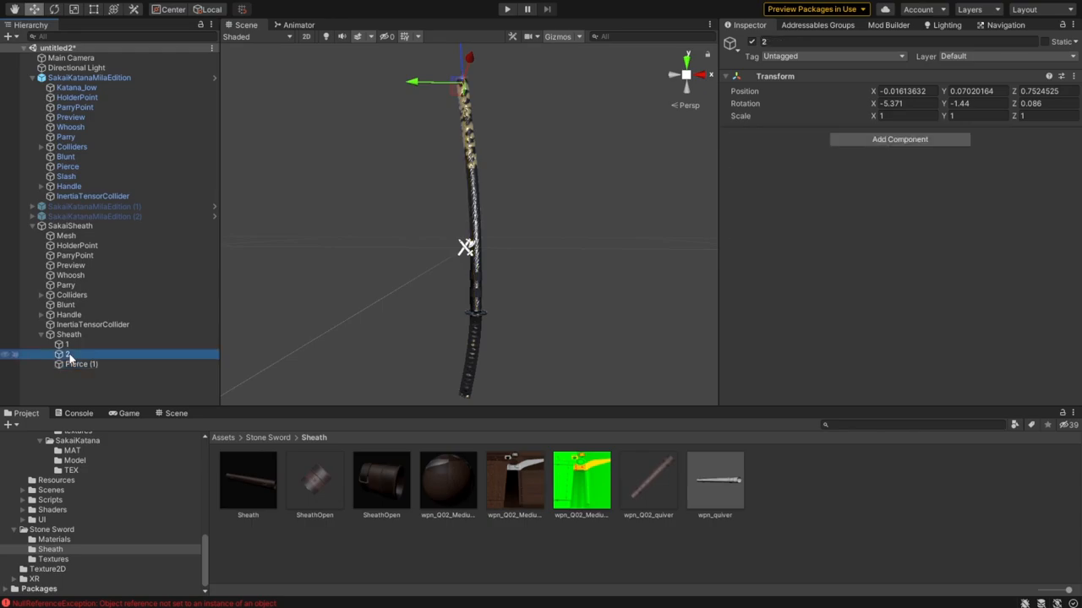
pyautogui.click(80, 364)
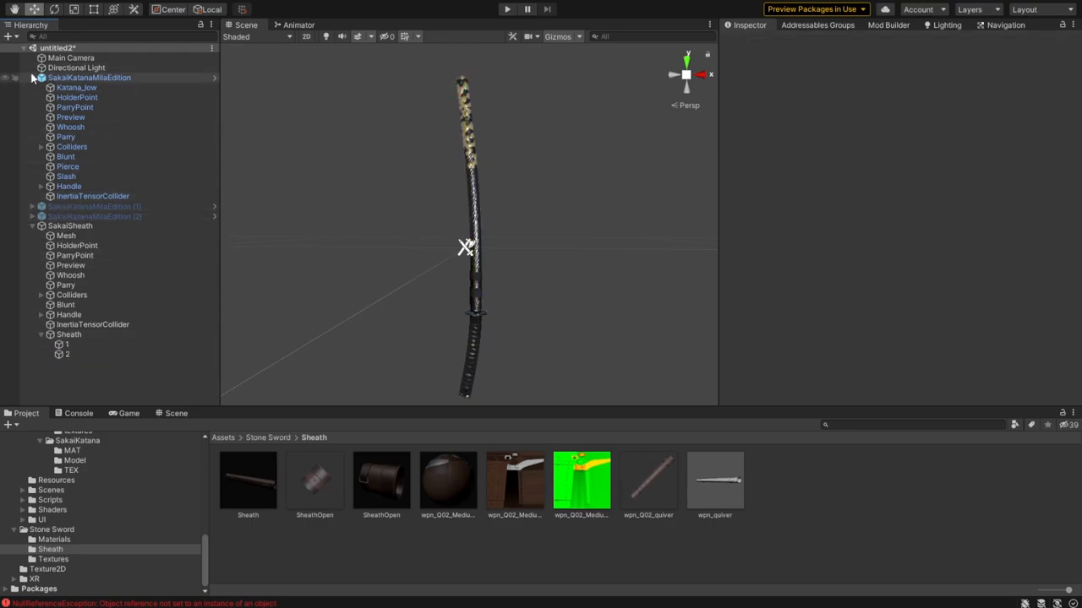
pyautogui.click(32, 77)
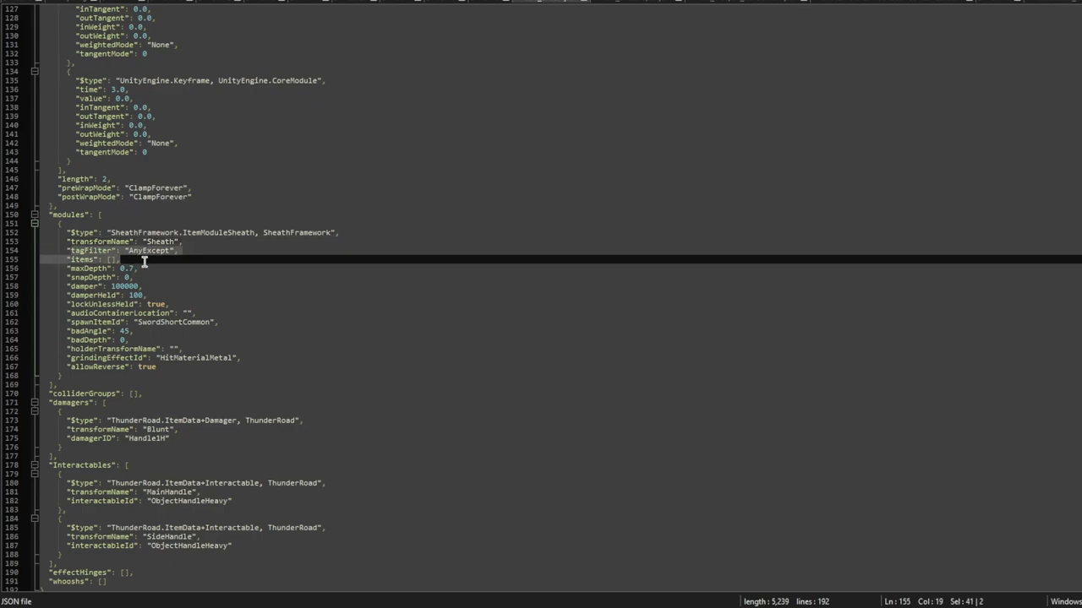
pyautogui.moveTo(161, 253)
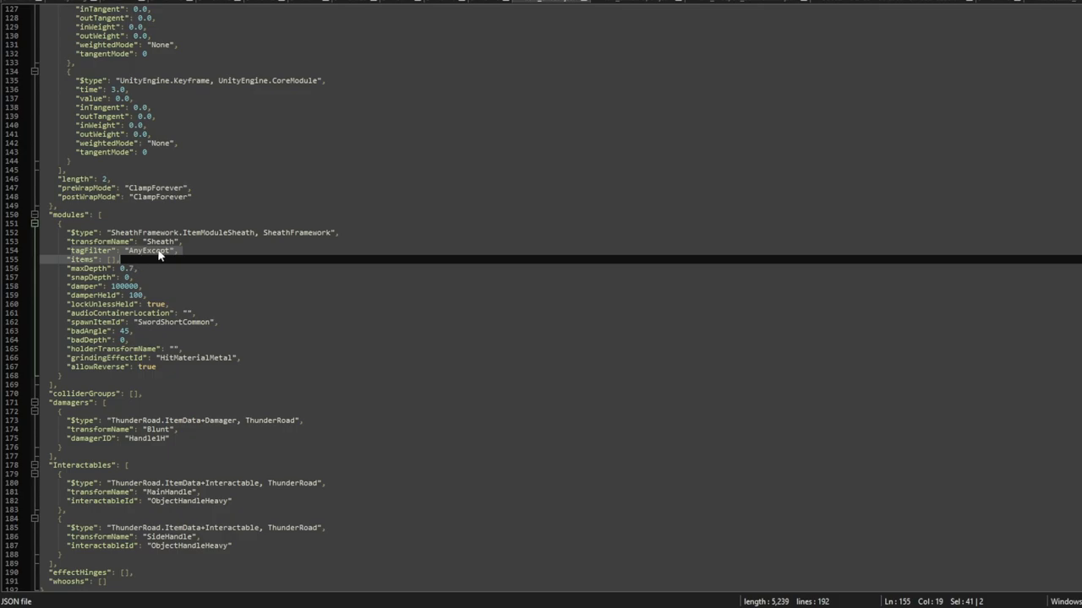
# - Put an empty "" entry on its own line inside the sheath module's items list
pyautogui.click(139, 250)
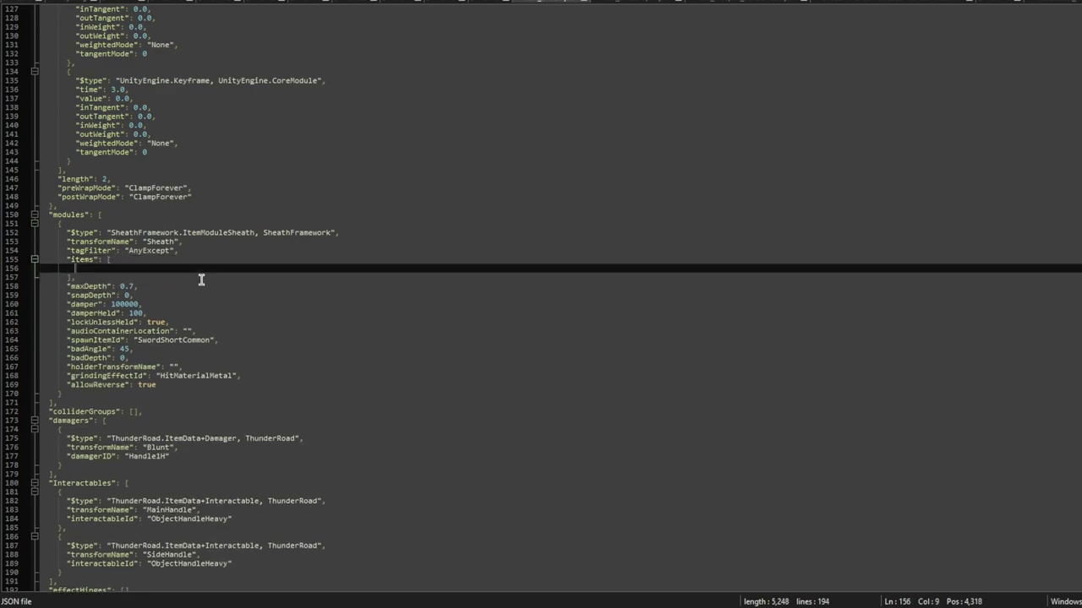
pyautogui.write('""')
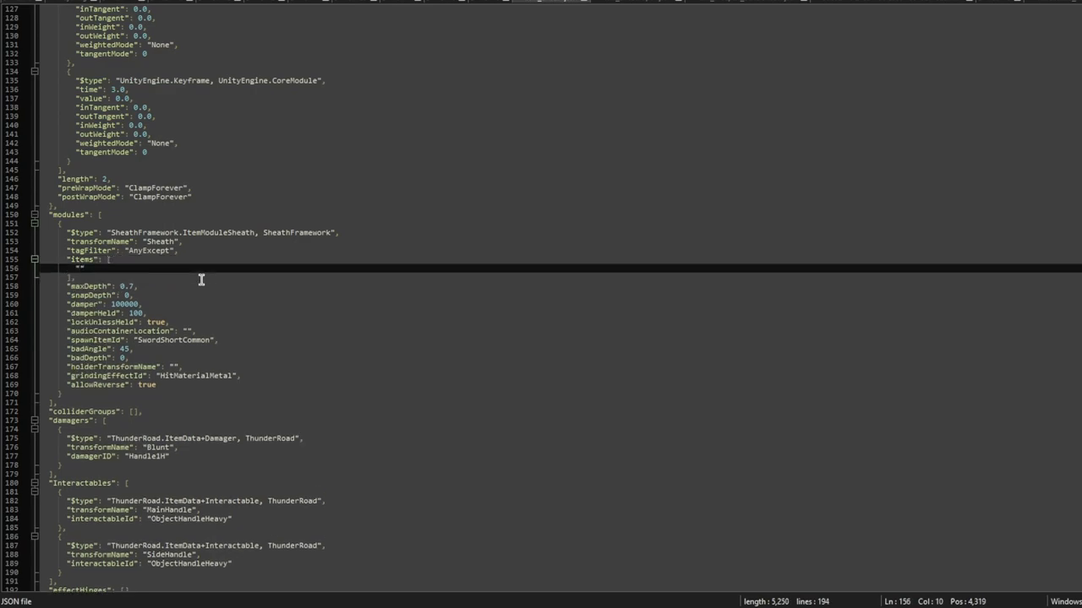
pyautogui.click(135, 251)
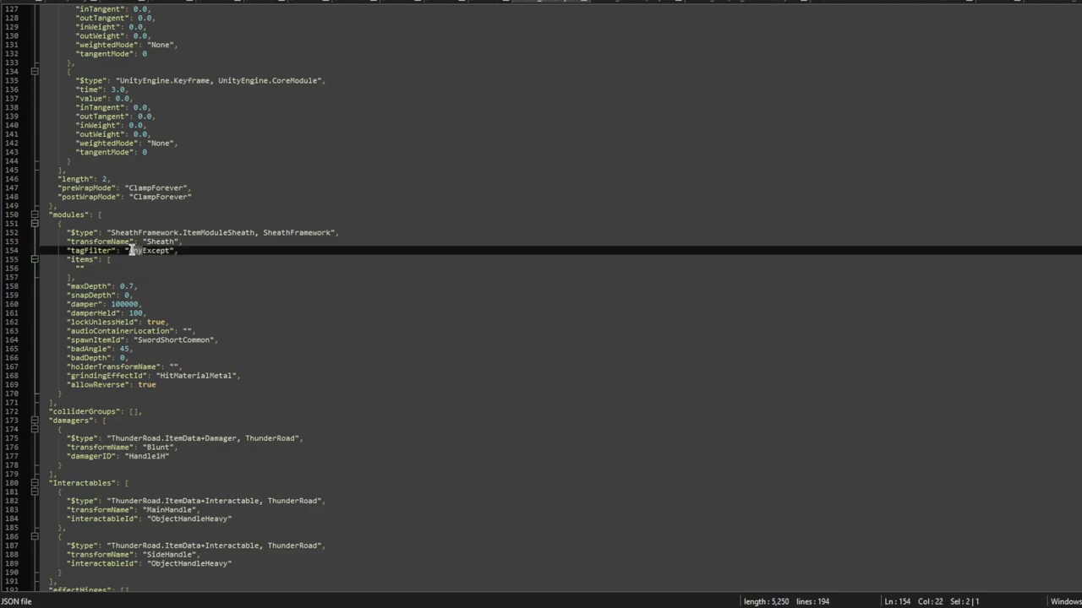
pyautogui.moveTo(241, 280)
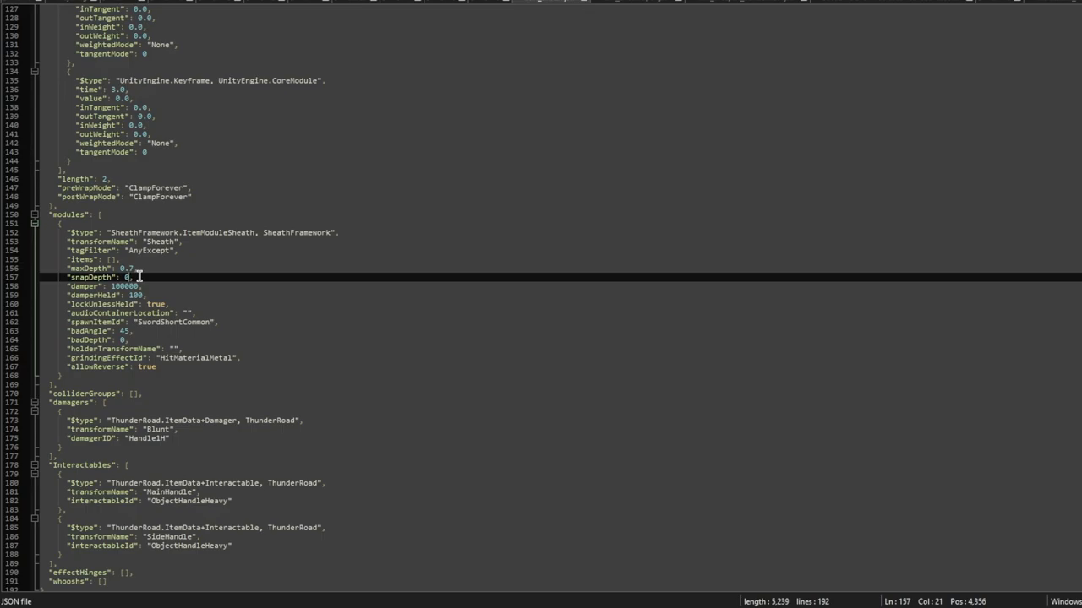
pyautogui.click(152, 295)
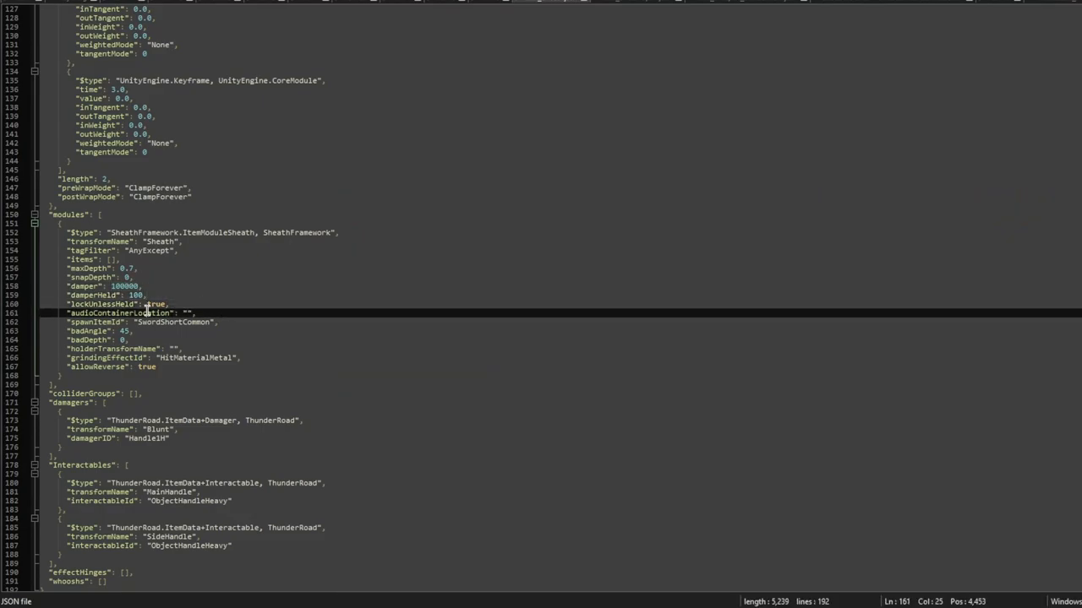
pyautogui.click(215, 312)
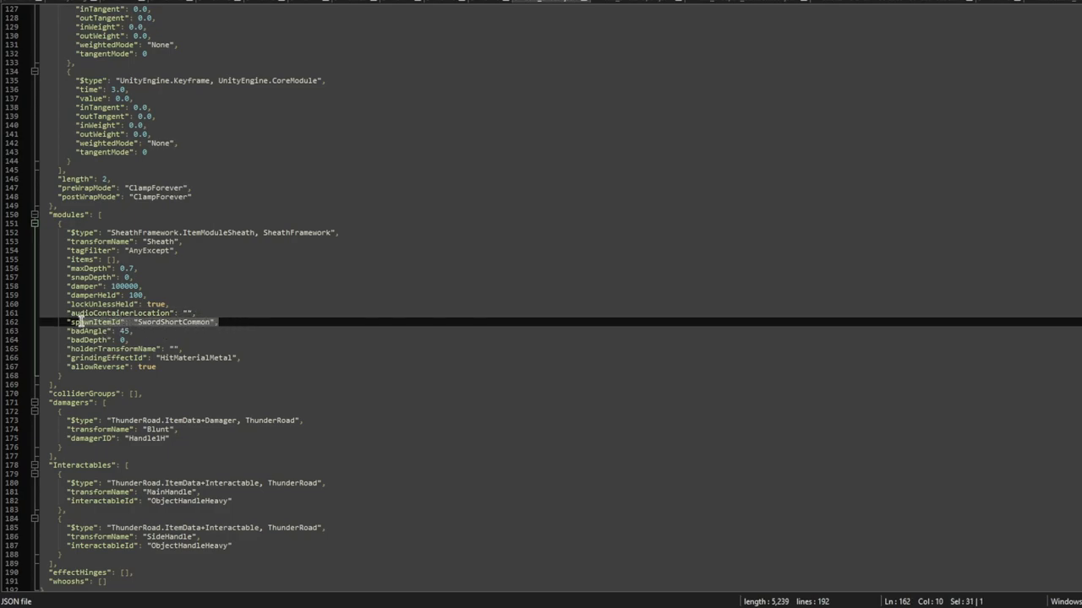
pyautogui.click(219, 322)
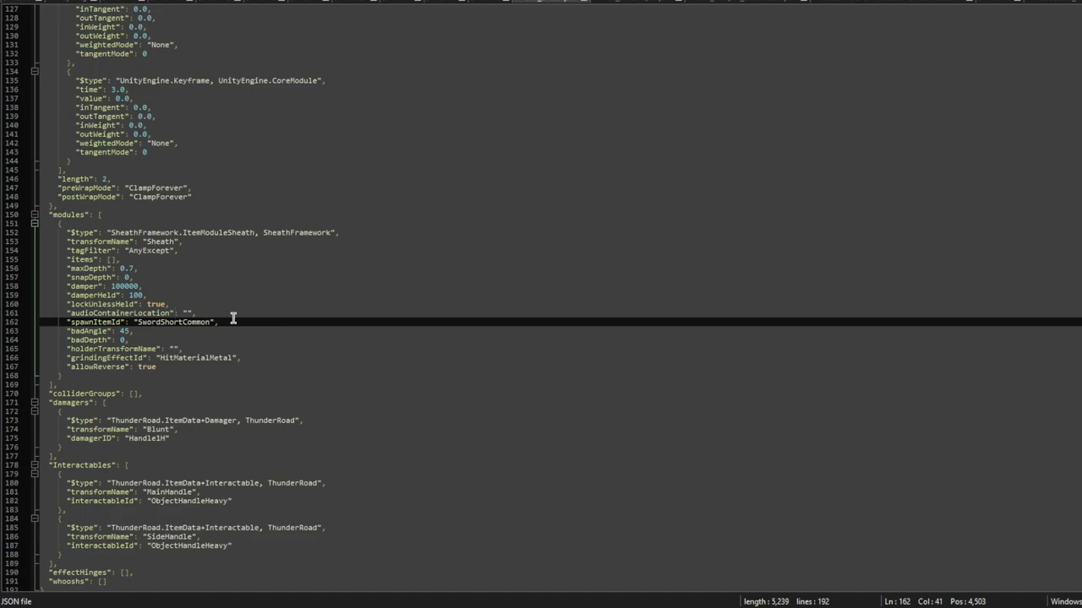
pyautogui.click(134, 345)
pyautogui.write('.35')
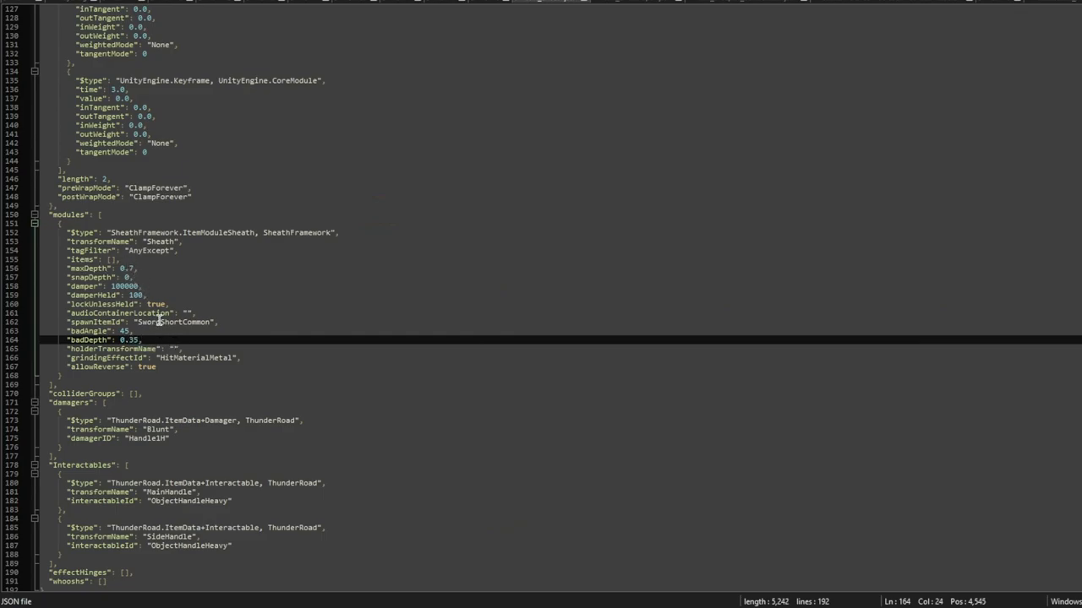
pyautogui.click(145, 342)
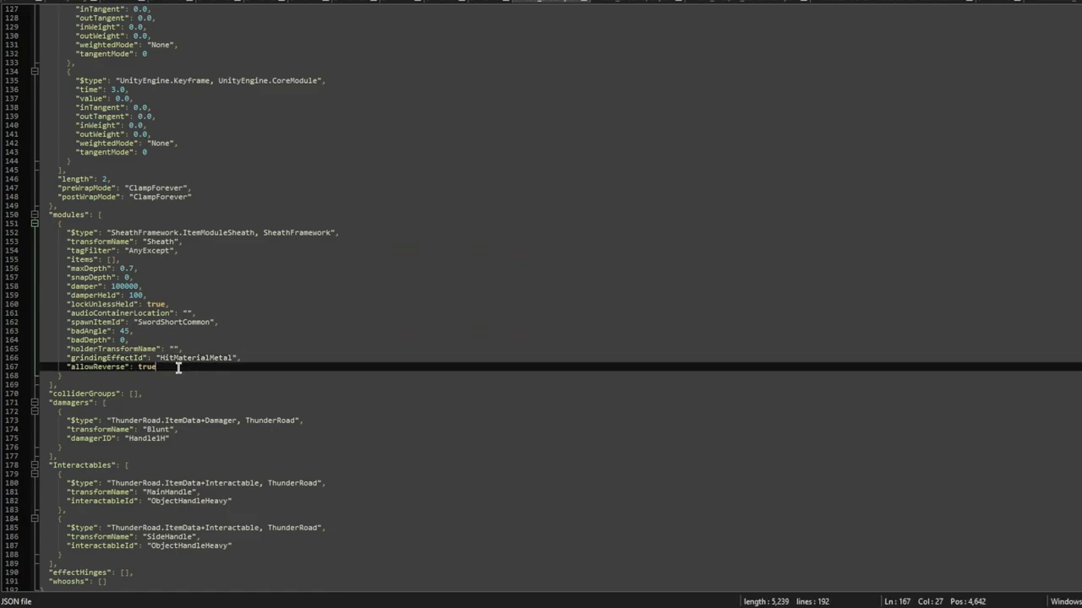
pyautogui.moveTo(178, 368)
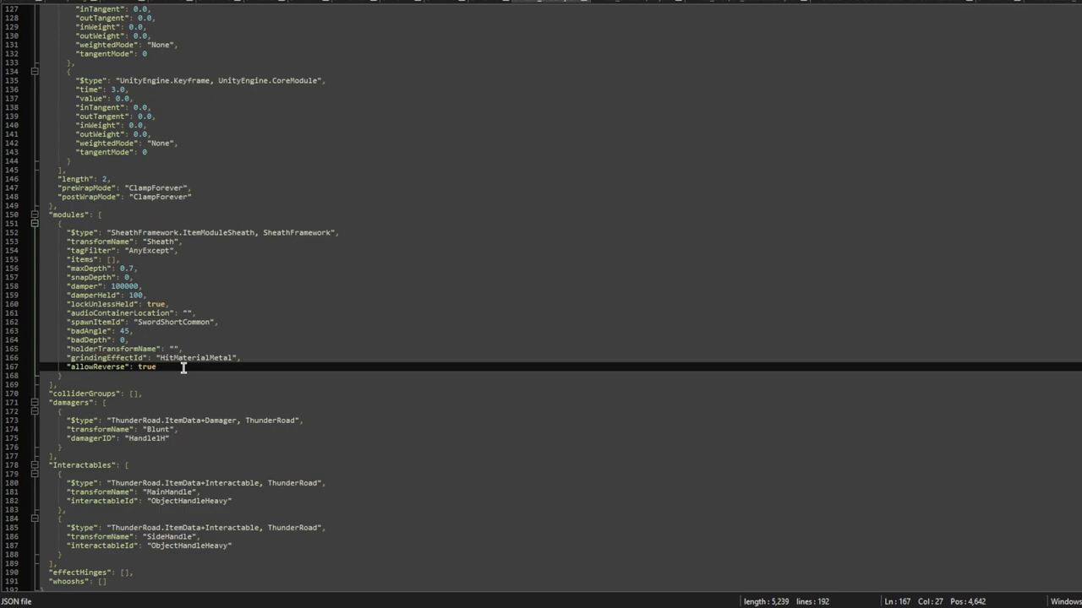